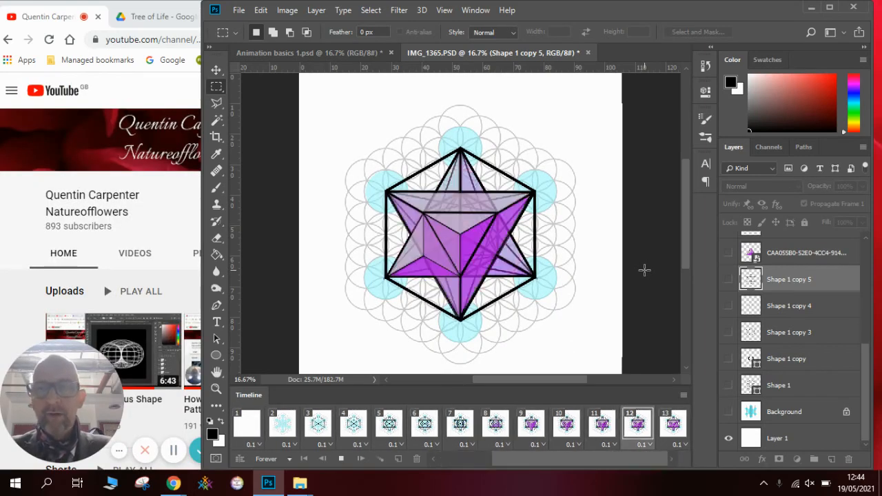
- Preview animation frames 10, 6, 17, 7, 5, 11 and 8 in the timeline
{"action": "left_click", "coordinate": [565, 424]}
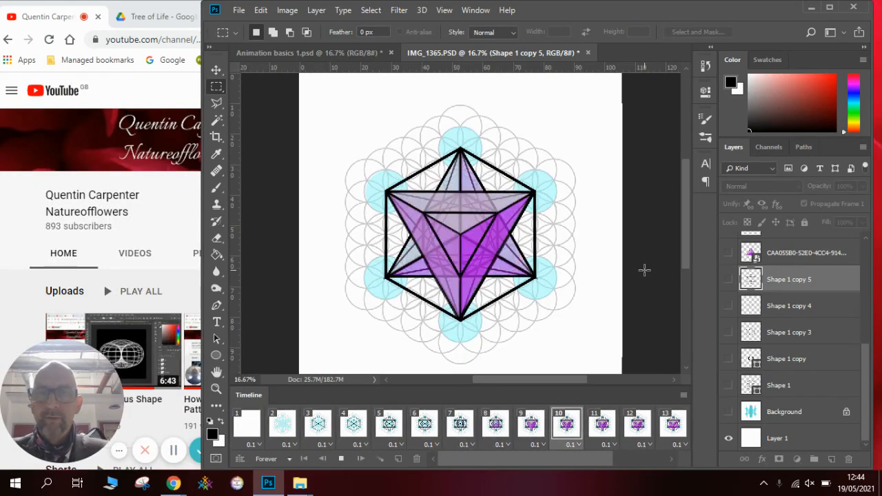
{"action": "left_click", "coordinate": [424, 426]}
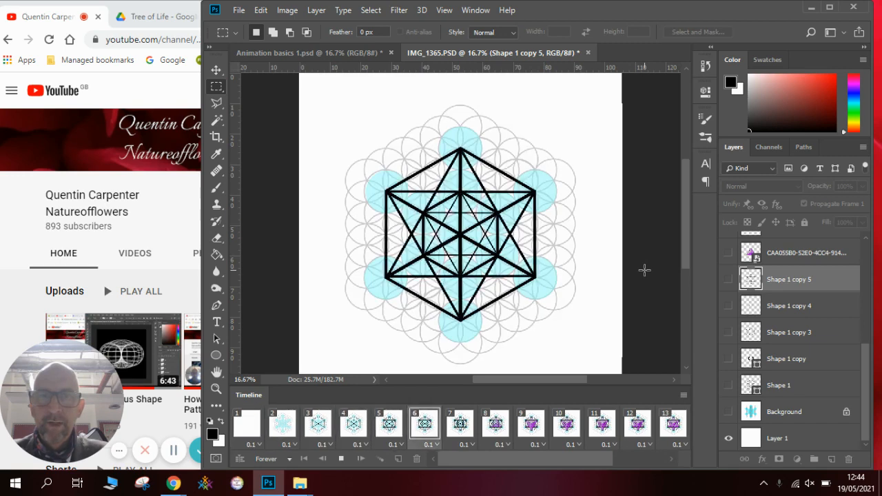
{"action": "left_click", "coordinate": [353, 424]}
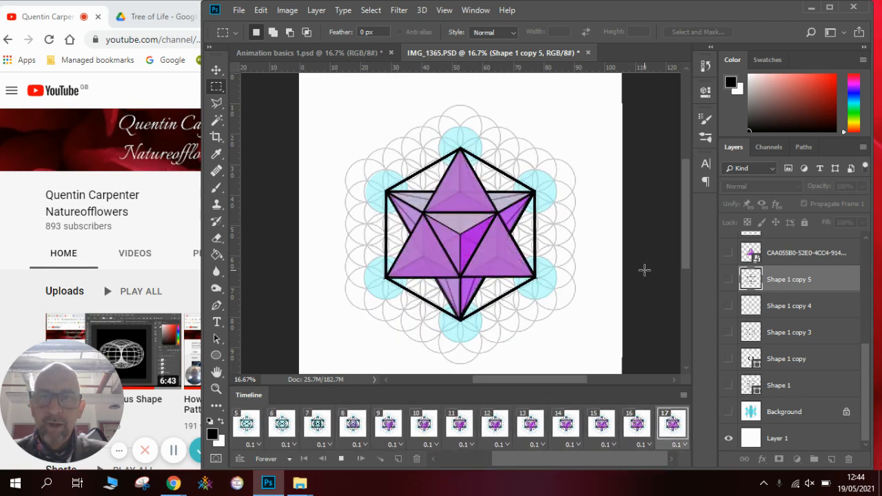
{"action": "left_click", "coordinate": [529, 424]}
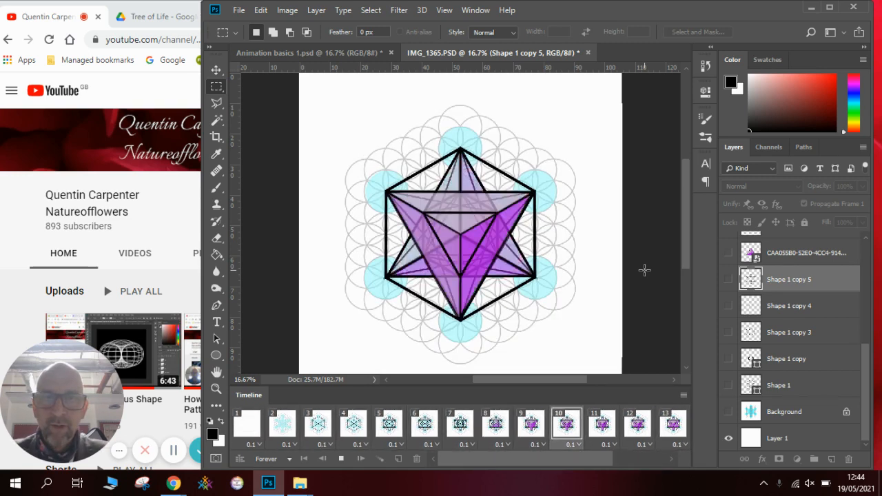
{"action": "left_click", "coordinate": [460, 423]}
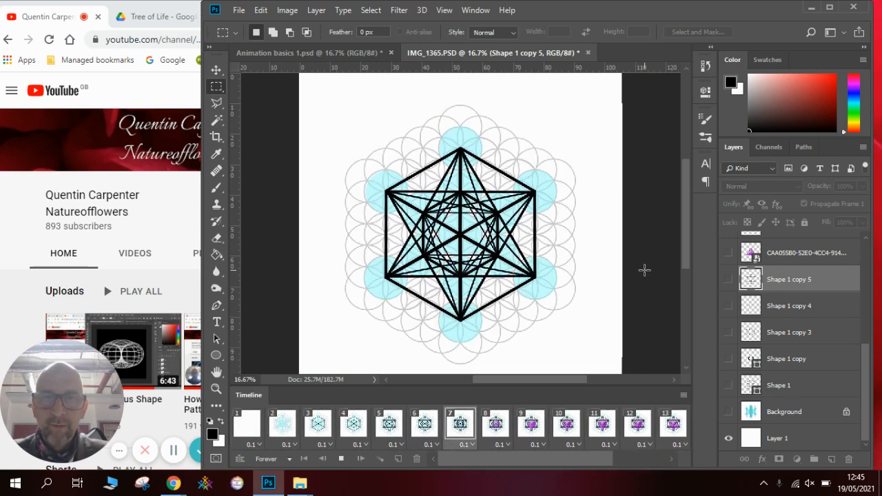
{"action": "left_click", "coordinate": [389, 424]}
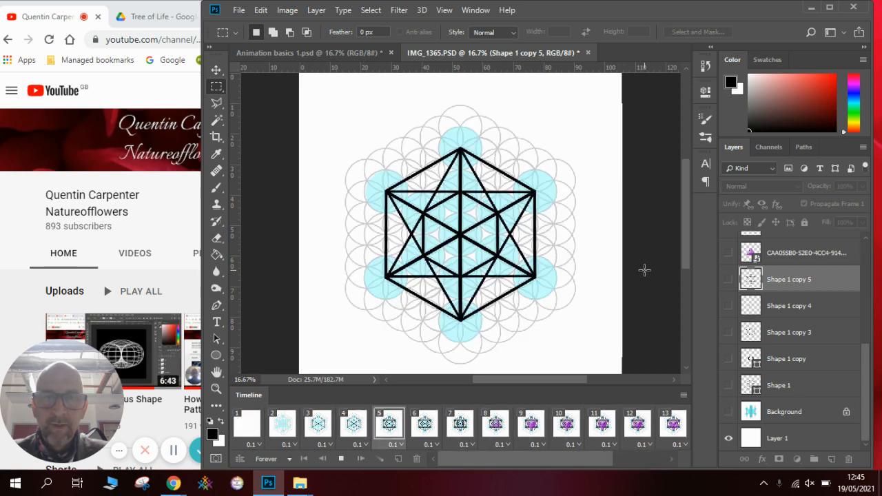
{"action": "left_click", "coordinate": [247, 424]}
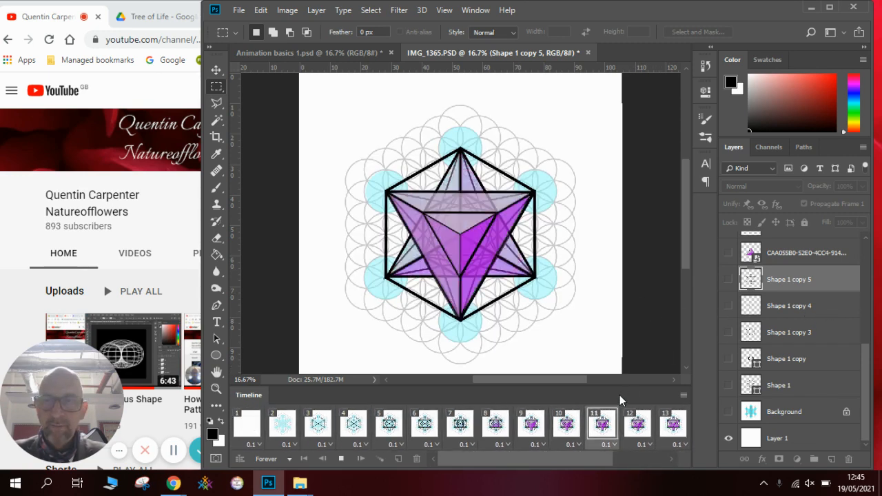
{"action": "left_click", "coordinate": [566, 425]}
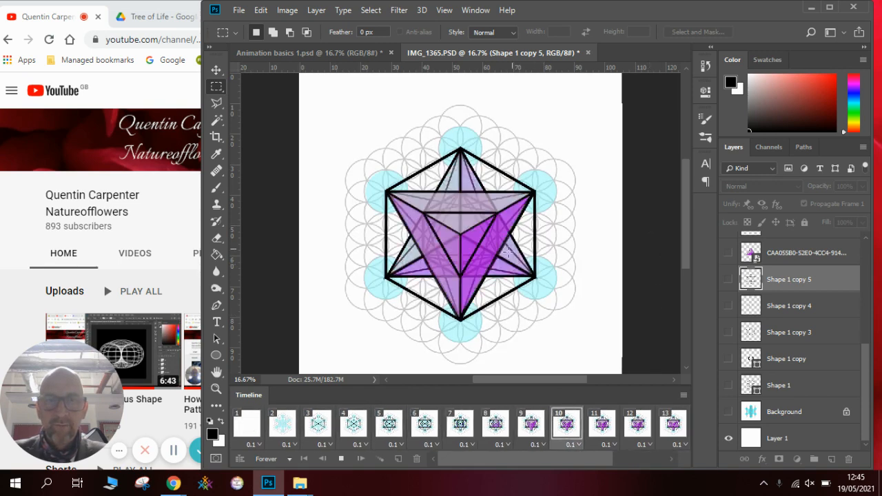
{"action": "left_click", "coordinate": [495, 424]}
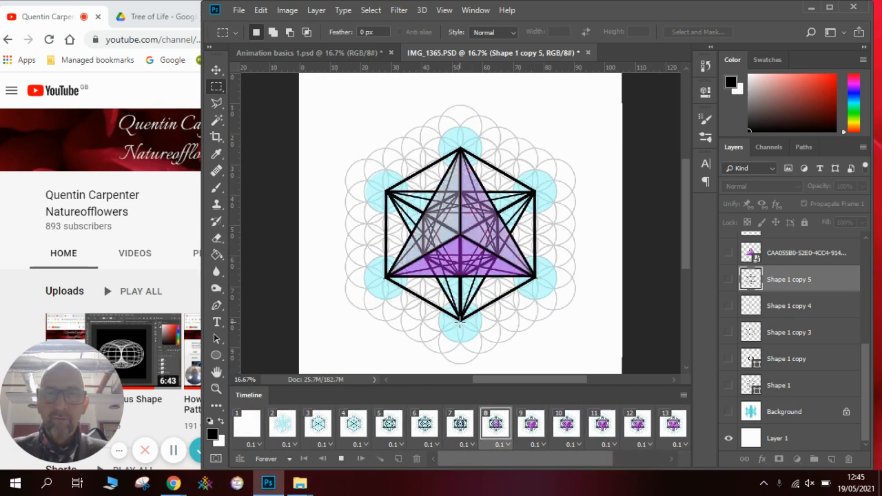
{"action": "left_click", "coordinate": [389, 424]}
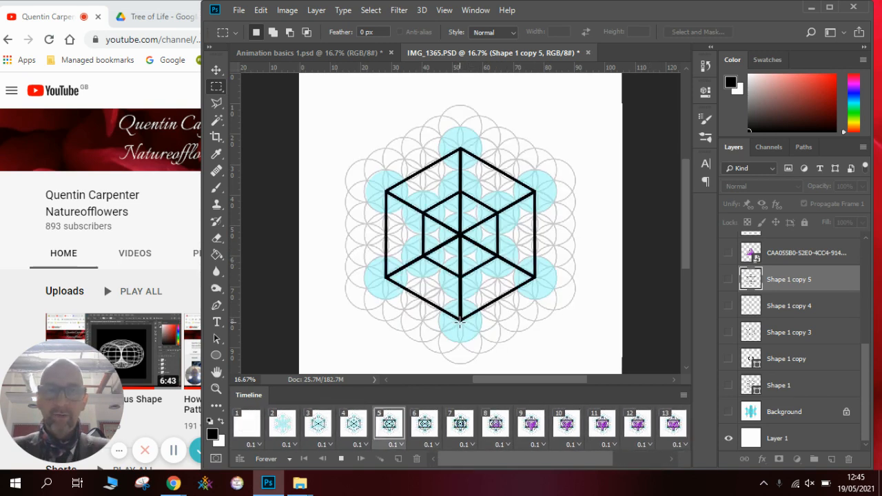
{"action": "left_click", "coordinate": [282, 424]}
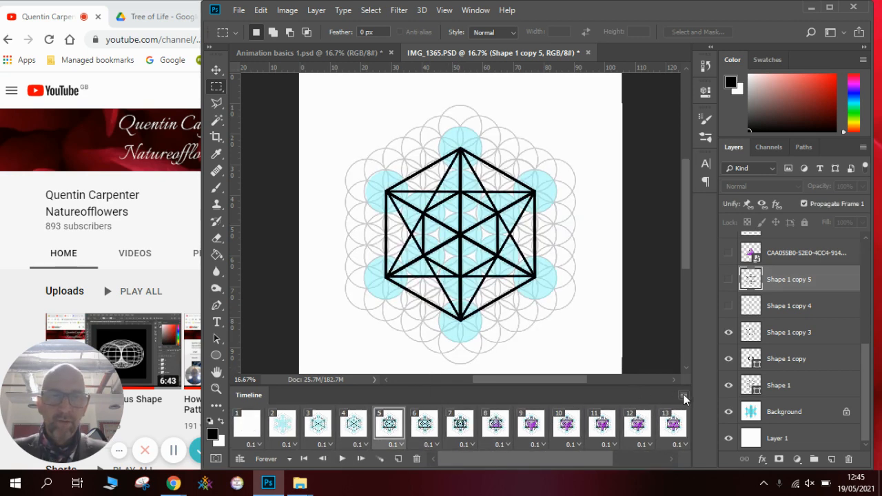
- Hide the Timeline panel and turn on the hidden star layers
{"action": "left_click", "coordinate": [475, 10]}
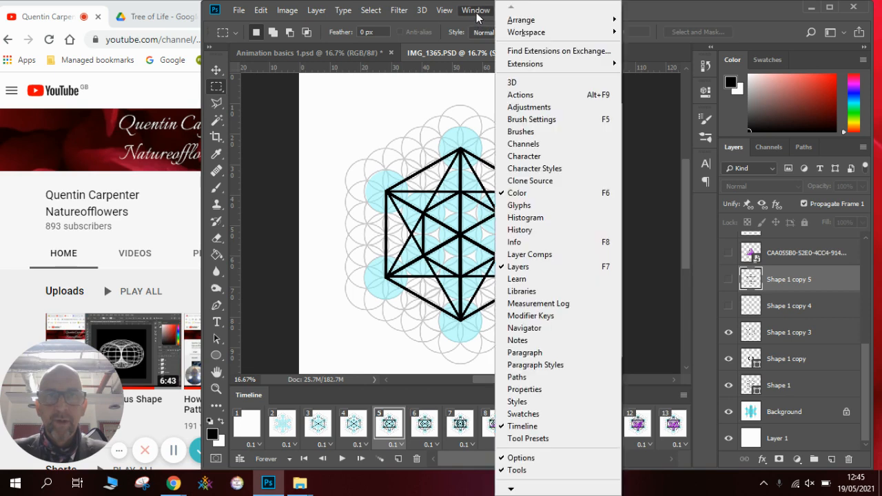
{"action": "left_click", "coordinate": [523, 426]}
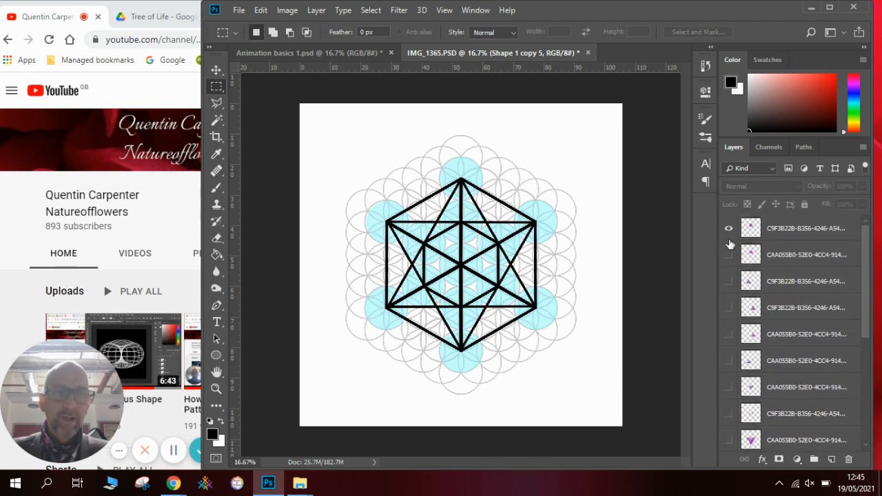
{"action": "left_click", "coordinate": [728, 308]}
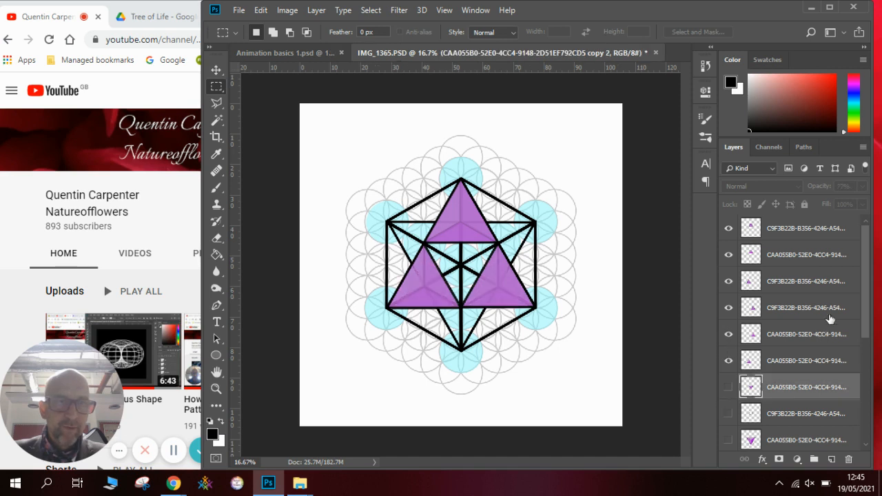
{"action": "scroll", "scroll_direction": "down", "scroll_amount": 3}
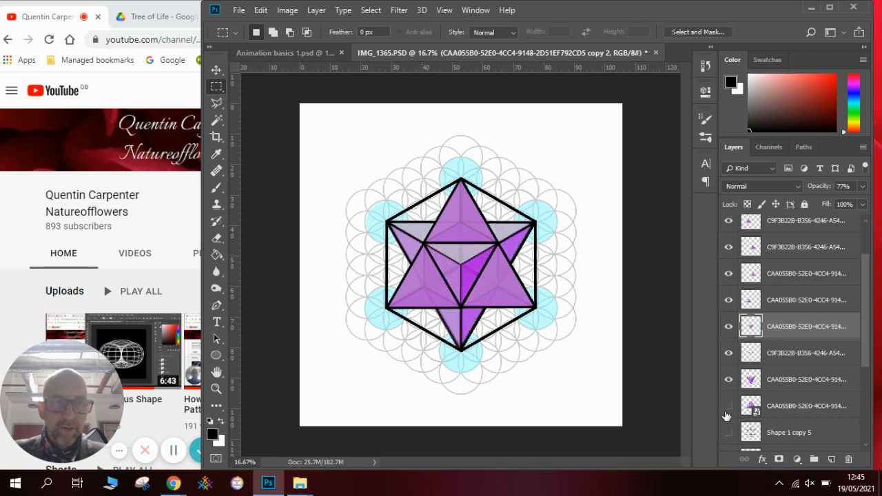
{"action": "scroll", "scroll_direction": "down", "scroll_amount": 3}
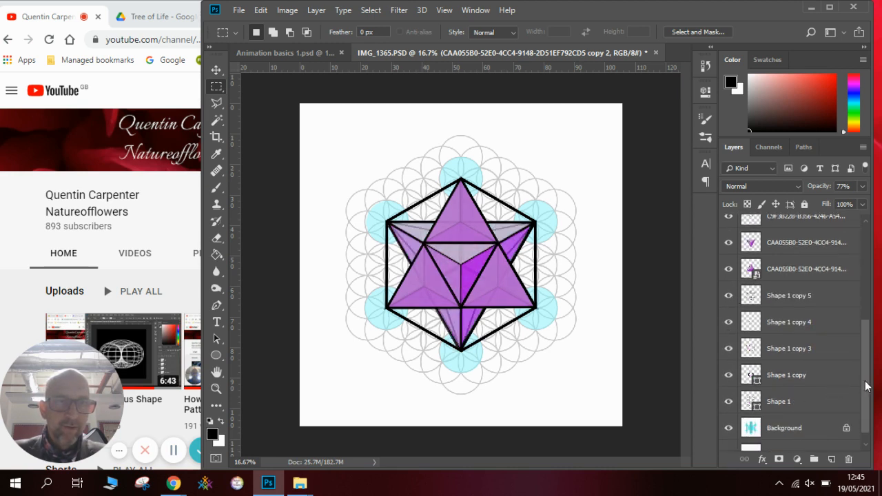
{"action": "scroll", "scroll_direction": "down", "scroll_amount": 3}
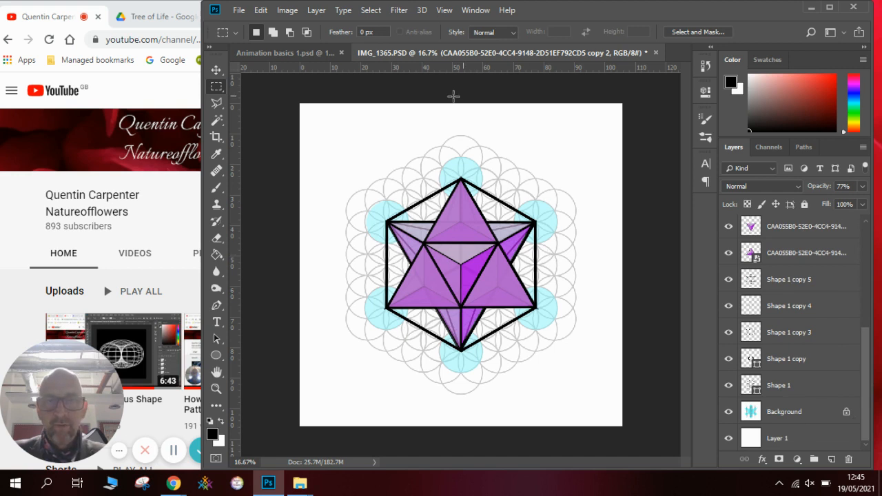
{"action": "mouse_move", "coordinate": [544, 205]}
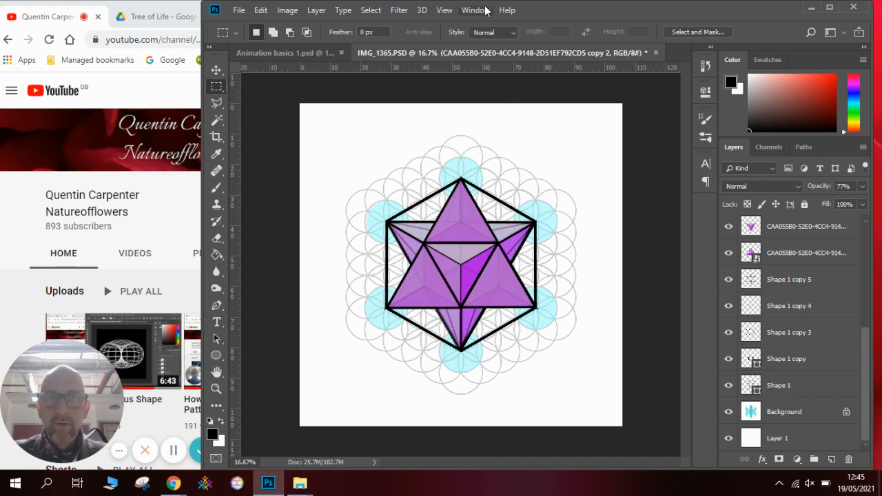
- Restore the Timeline and delete all frames but one showing the full purple star
{"action": "left_click", "coordinate": [475, 10]}
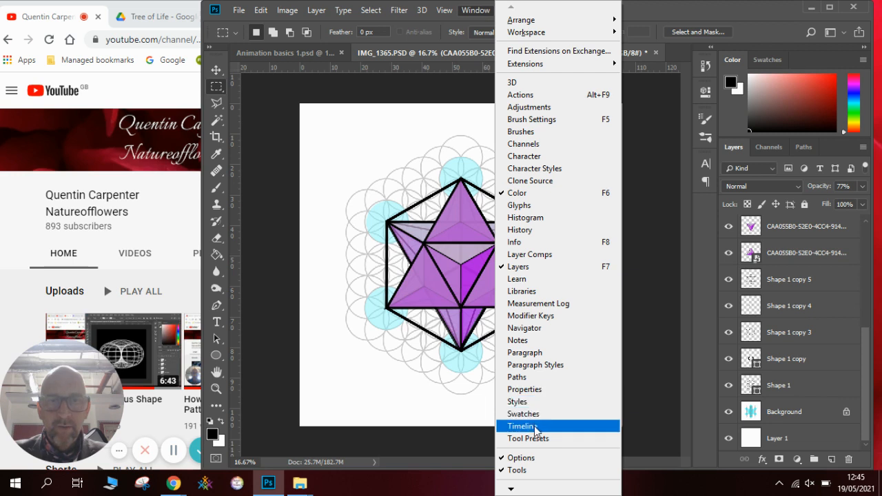
{"action": "left_click", "coordinate": [521, 426]}
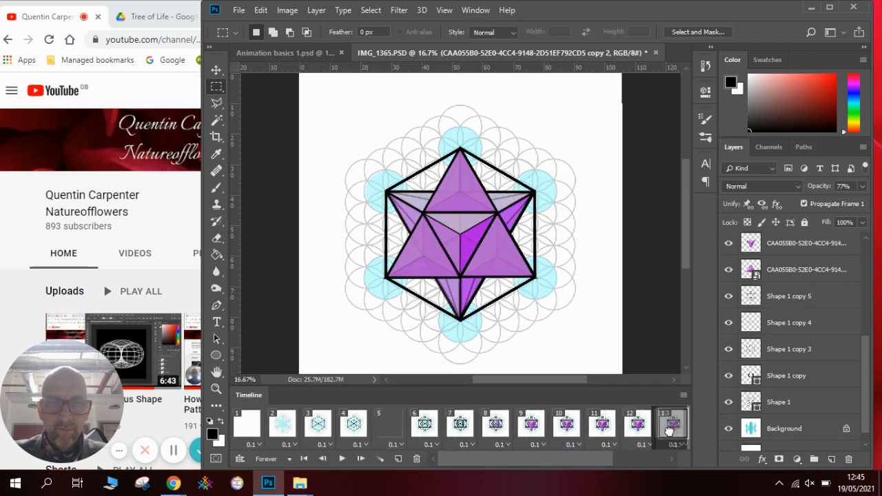
{"action": "left_click", "coordinate": [247, 423]}
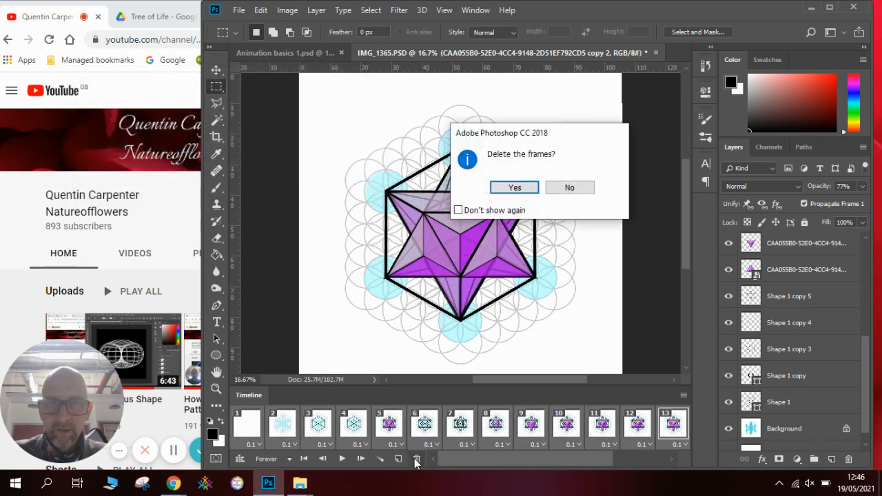
{"action": "left_click", "coordinate": [515, 187]}
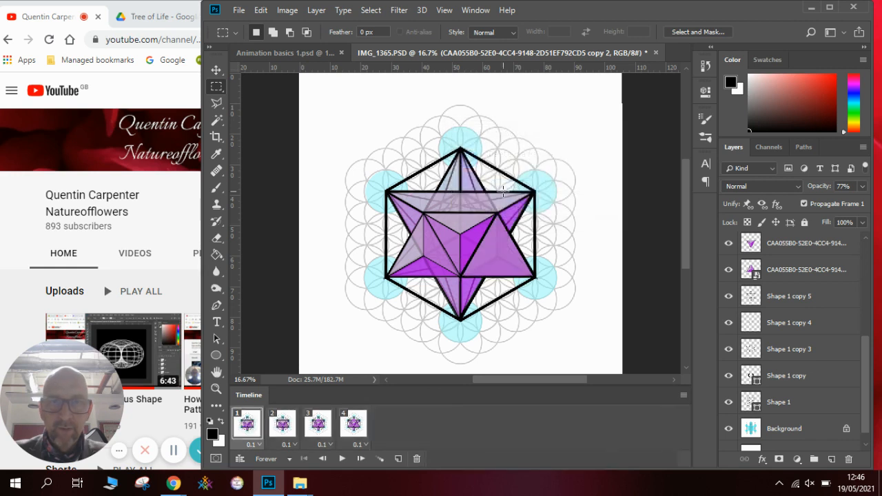
{"action": "left_click", "coordinate": [353, 424]}
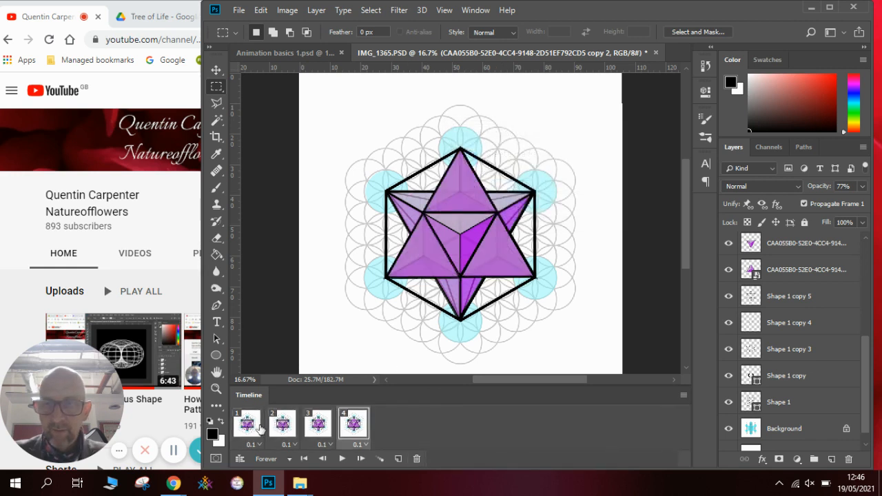
{"action": "left_click", "coordinate": [416, 459]}
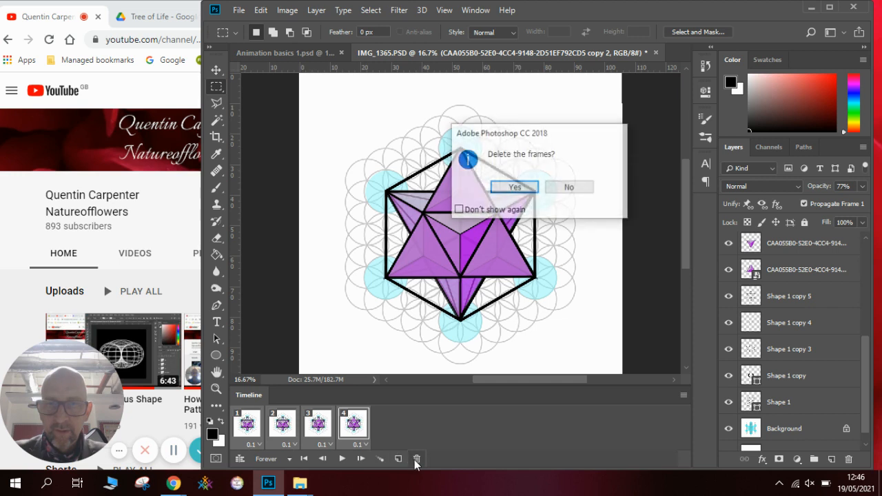
{"action": "left_click", "coordinate": [514, 186]}
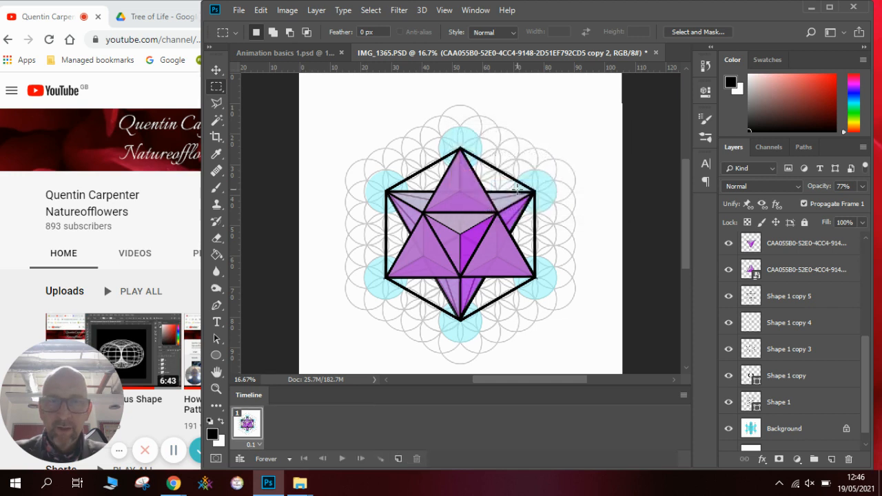
{"action": "mouse_move", "coordinate": [279, 415]}
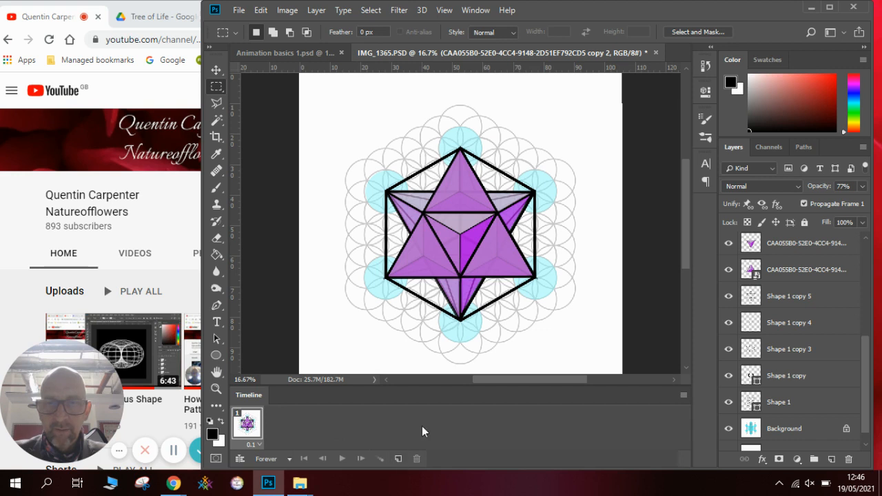
{"action": "mouse_move", "coordinate": [615, 415]}
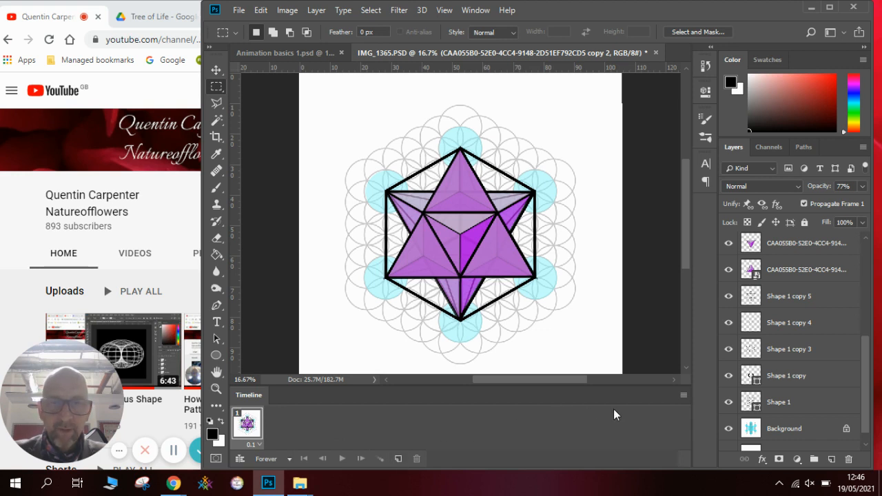
{"action": "mouse_move", "coordinate": [675, 401]}
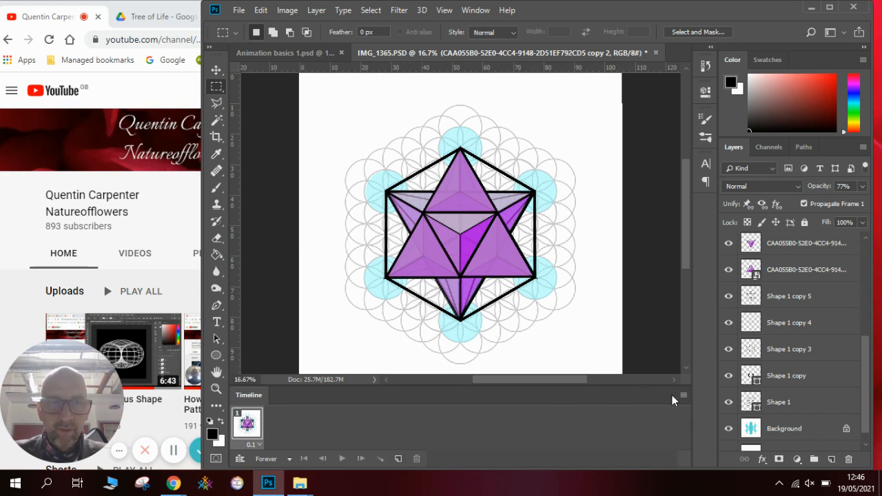
{"action": "left_click", "coordinate": [683, 395]}
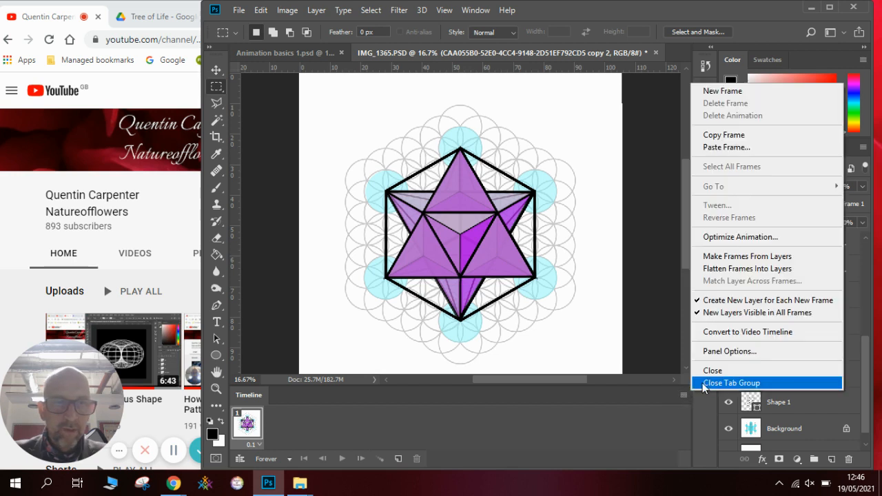
{"action": "mouse_move", "coordinate": [712, 370]}
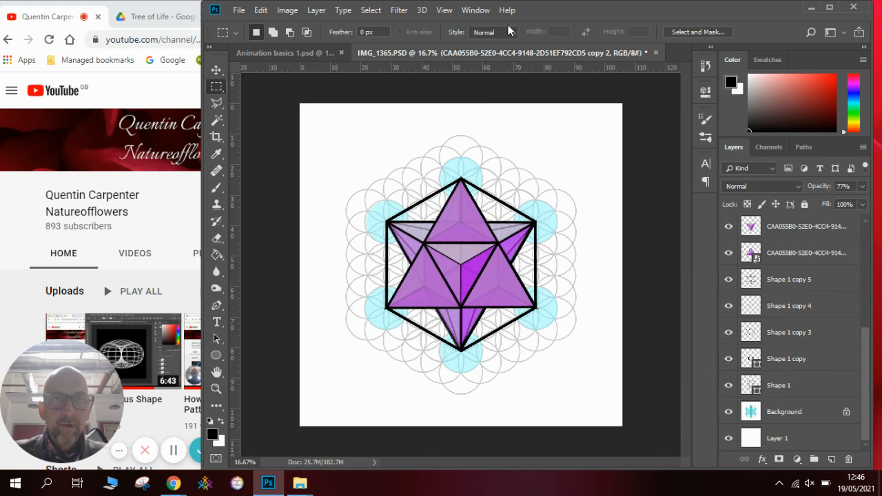
{"action": "left_click", "coordinate": [476, 10]}
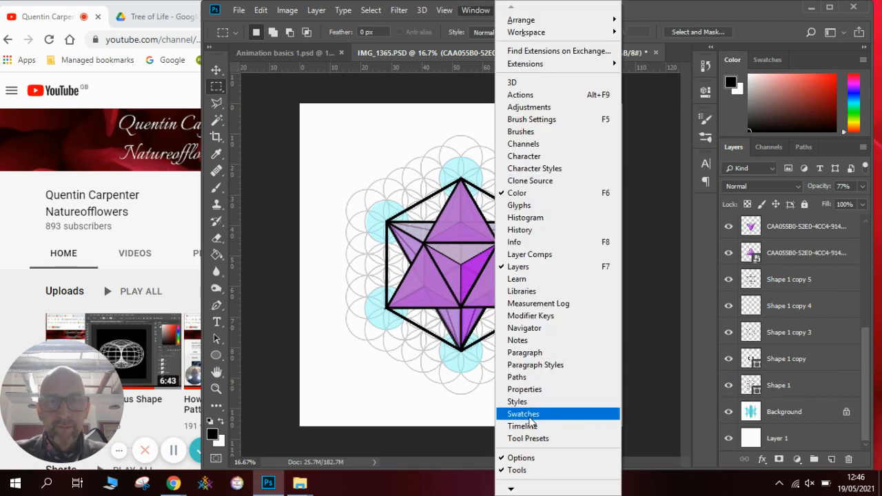
{"action": "left_click", "coordinate": [522, 425]}
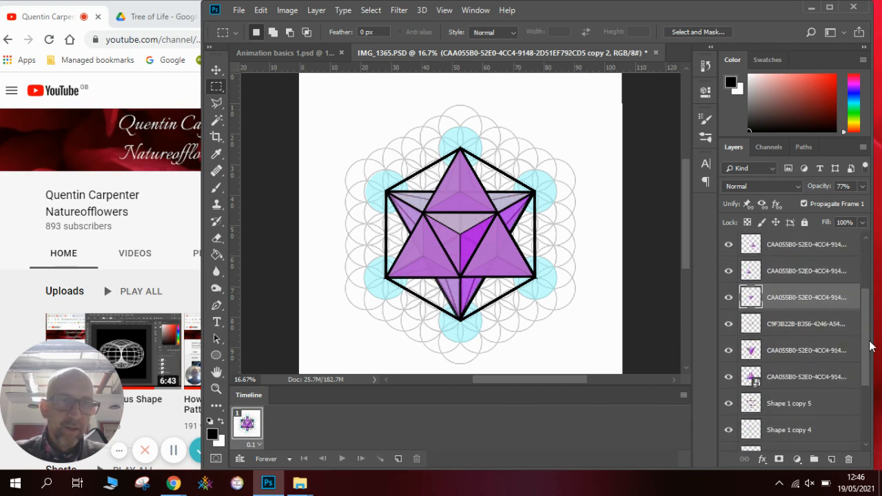
{"action": "scroll", "scroll_direction": "down", "scroll_amount": 3}
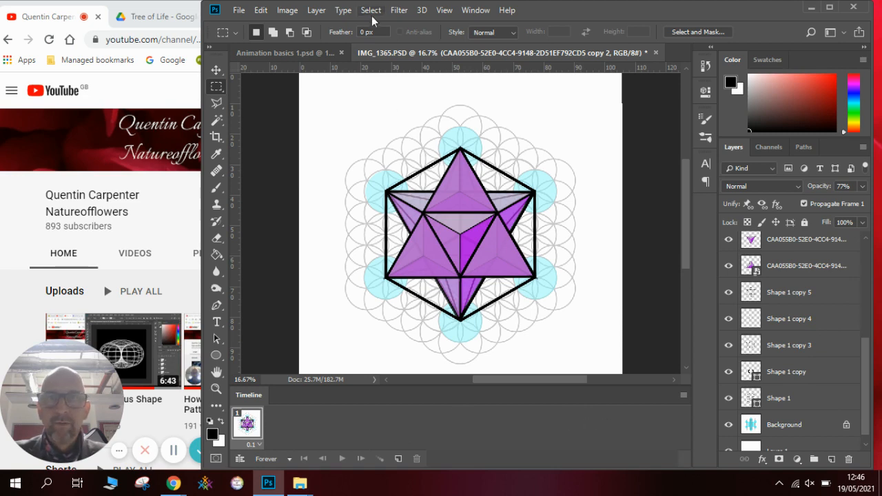
- Select all layers and use Make Frames From Layers to create one frame per layer
{"action": "left_click", "coordinate": [371, 10]}
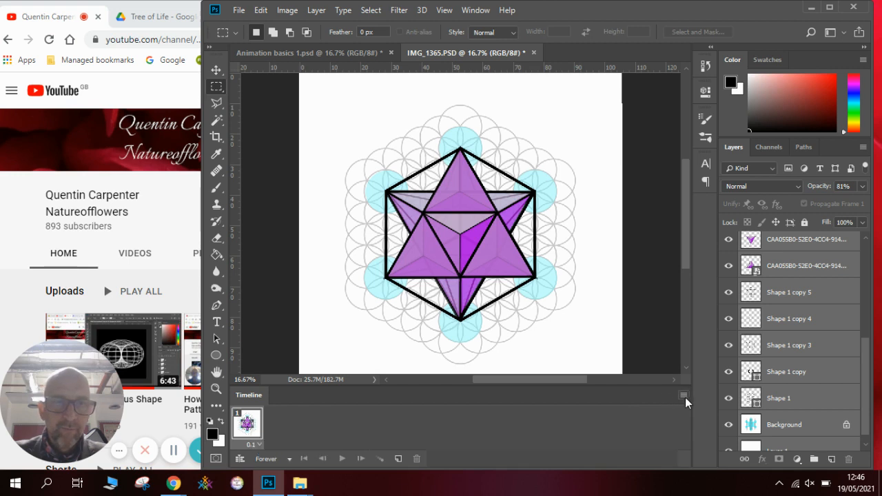
{"action": "left_click", "coordinate": [686, 396]}
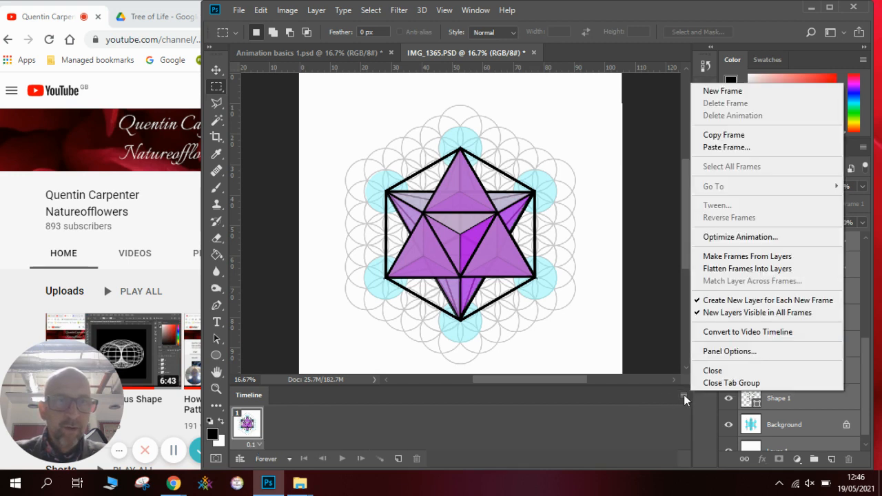
{"action": "mouse_move", "coordinate": [767, 300]}
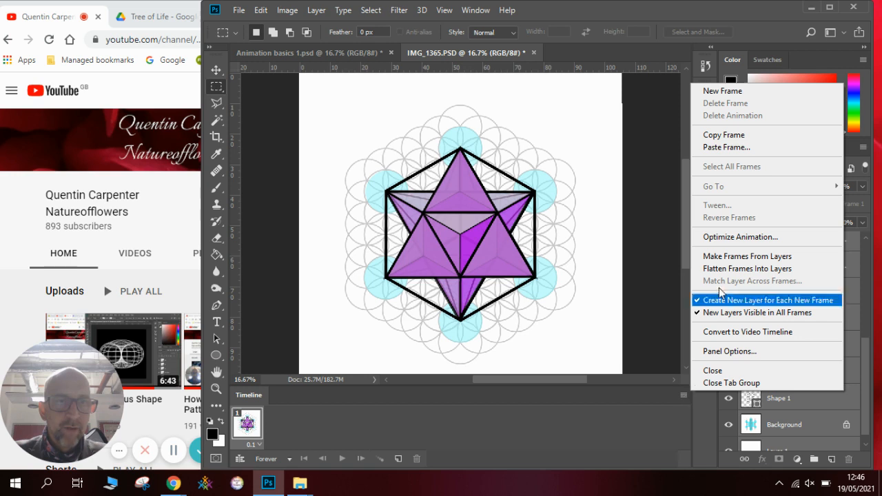
{"action": "mouse_move", "coordinate": [747, 256]}
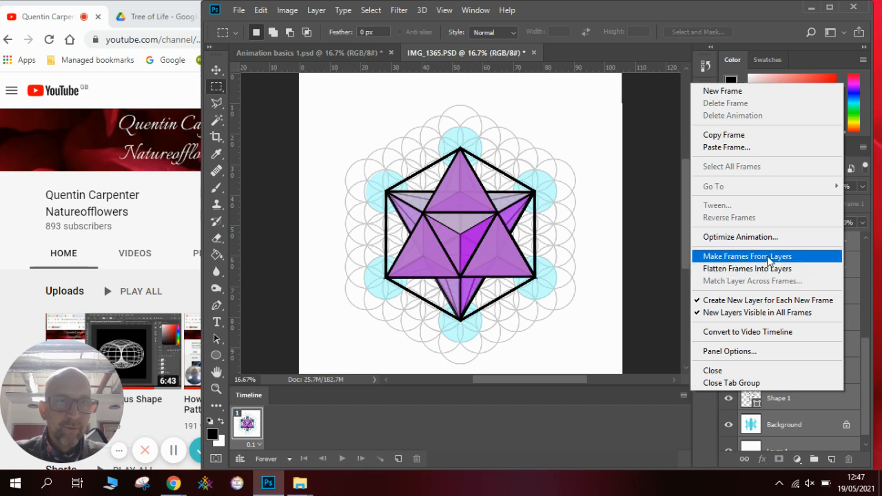
{"action": "mouse_move", "coordinate": [801, 262]}
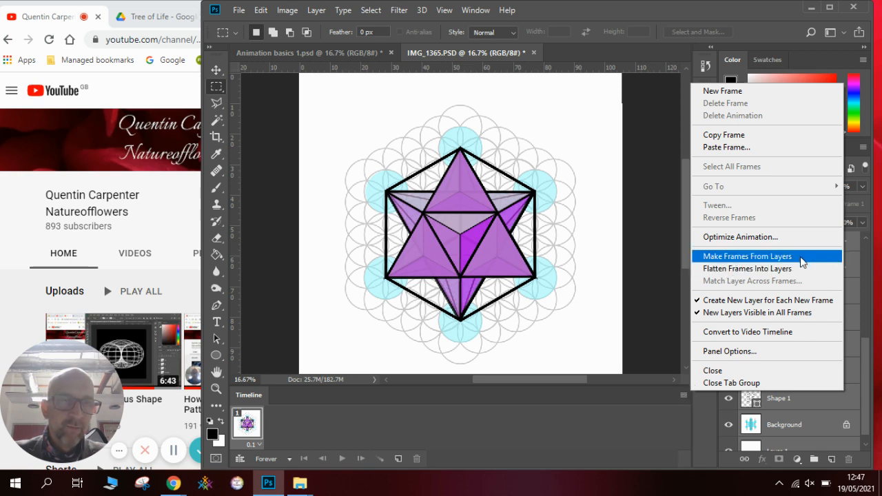
{"action": "left_click", "coordinate": [746, 255]}
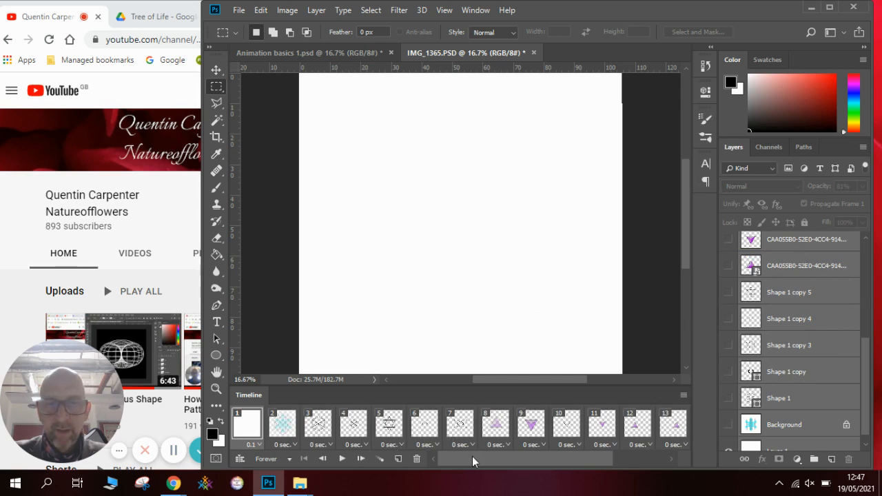
{"action": "left_click", "coordinate": [317, 423]}
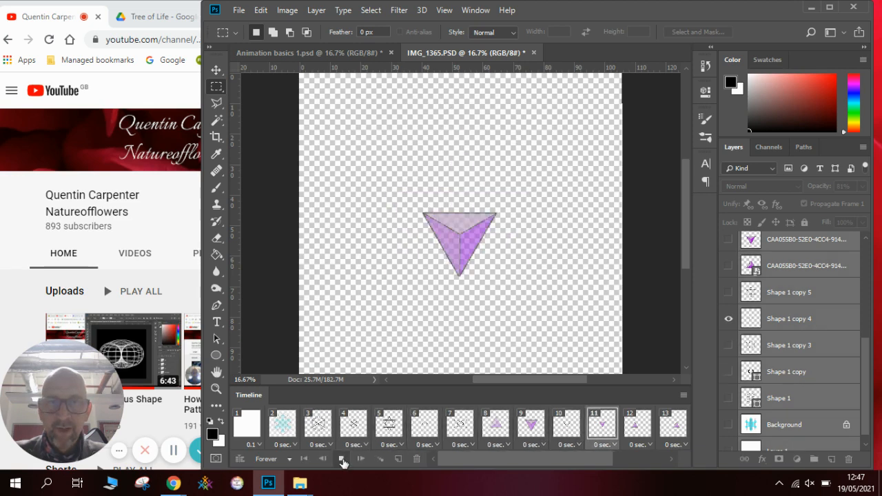
{"action": "left_click", "coordinate": [343, 459]}
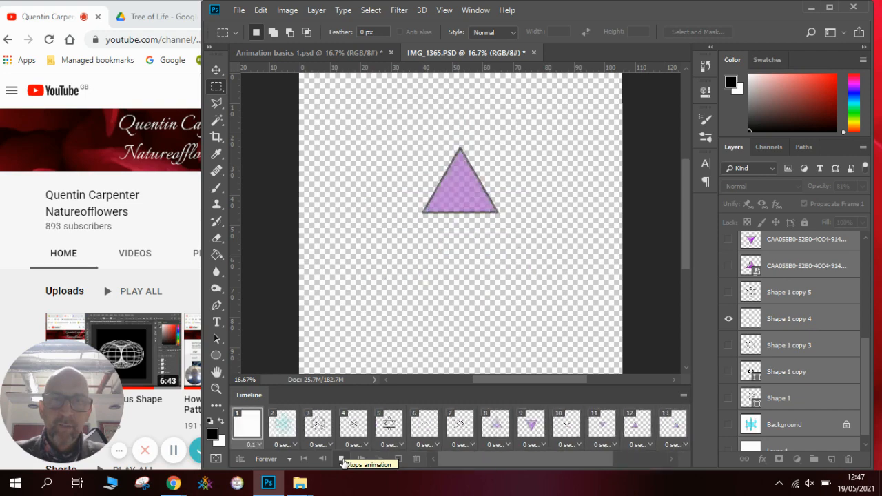
{"action": "left_click", "coordinate": [388, 424]}
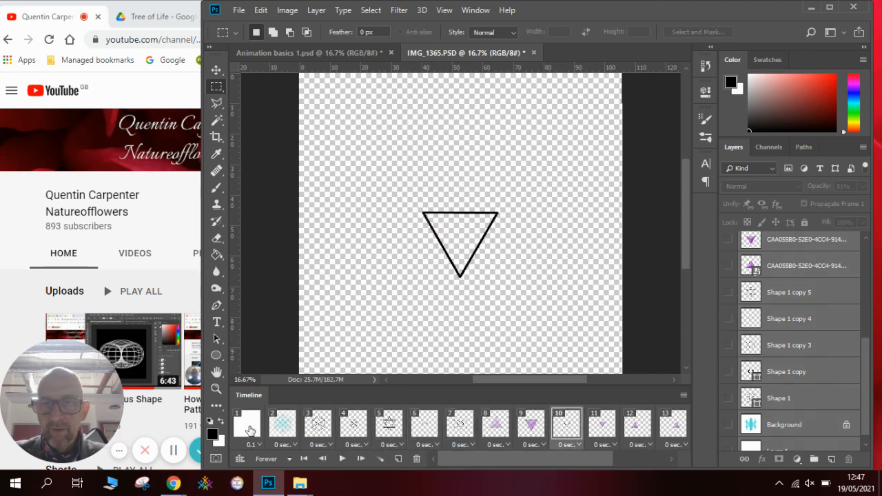
{"action": "left_click", "coordinate": [247, 424]}
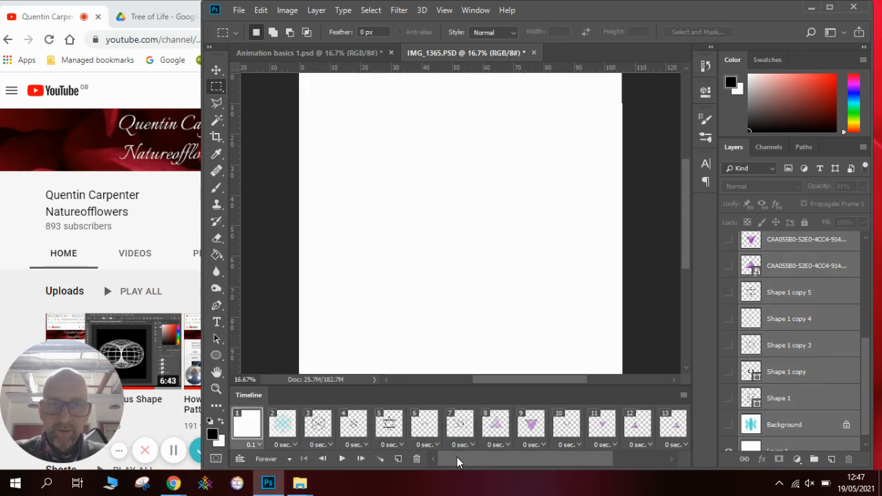
{"action": "scroll", "scroll_direction": "right", "scroll_amount": 3}
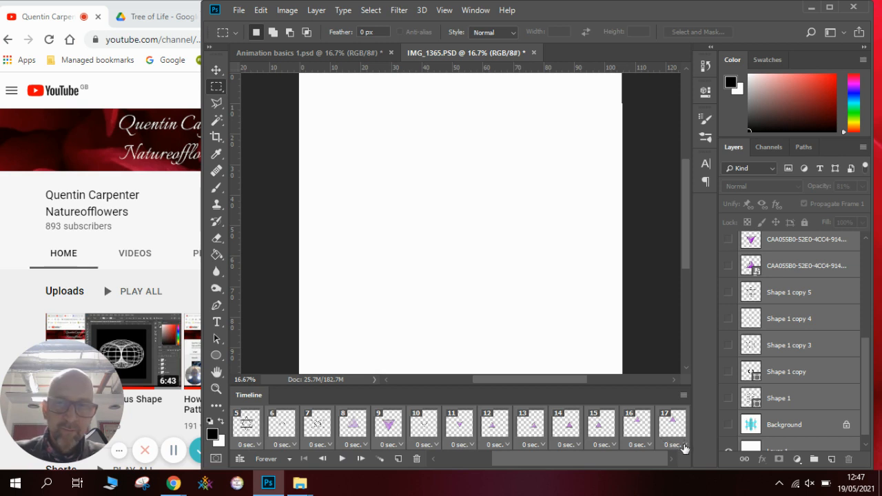
- Set every frame's delay to 0.1 sec, then play and stop the animation
{"action": "left_click", "coordinate": [672, 445]}
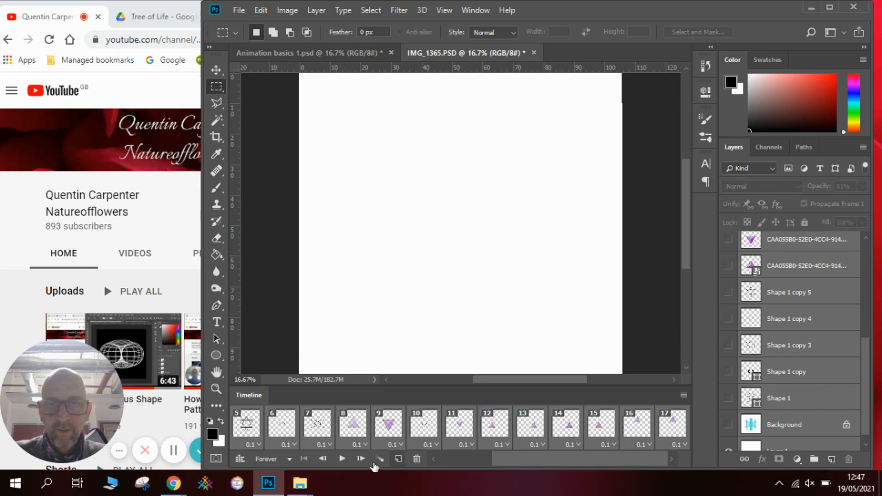
{"action": "left_click", "coordinate": [343, 458]}
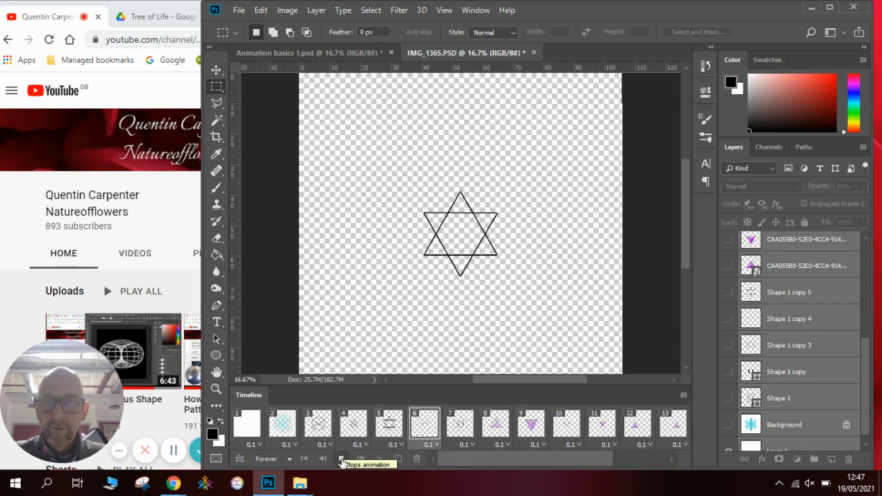
{"action": "left_click", "coordinate": [282, 424]}
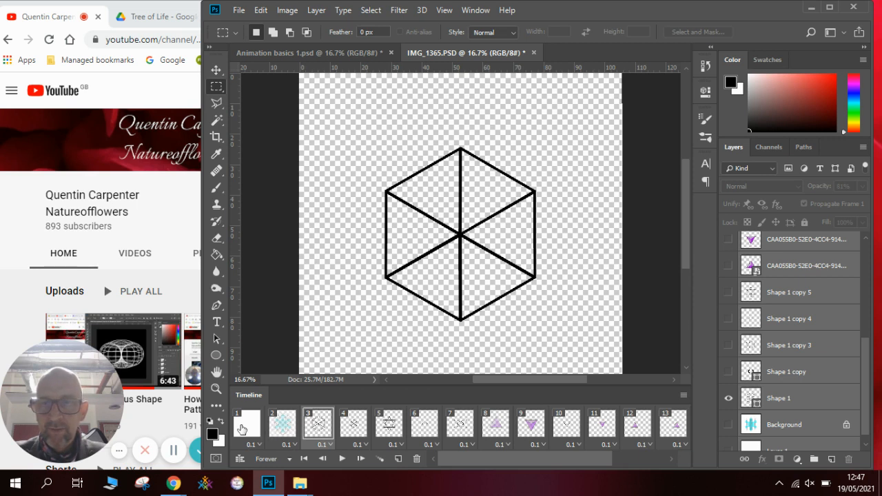
- Return to frame 1 and switch on the top star layer so all layers show
{"action": "left_click", "coordinate": [247, 424]}
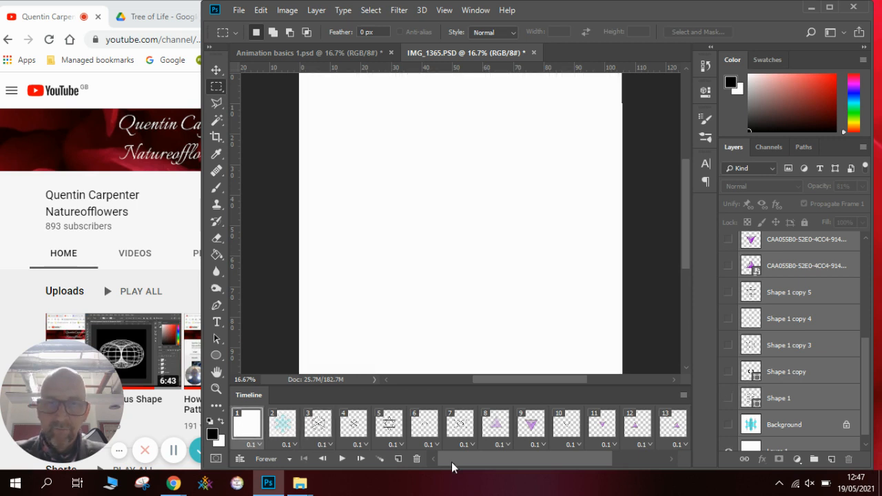
{"action": "scroll", "scroll_direction": "right", "scroll_amount": 3}
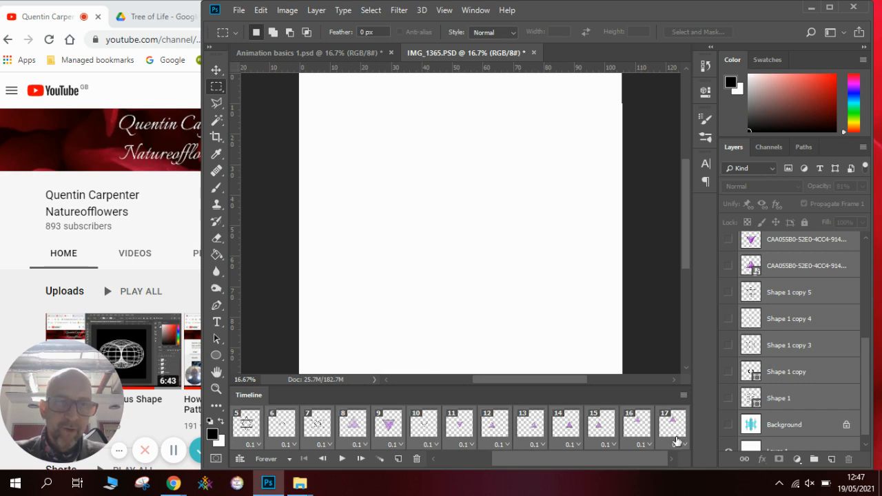
{"action": "mouse_move", "coordinate": [865, 404]}
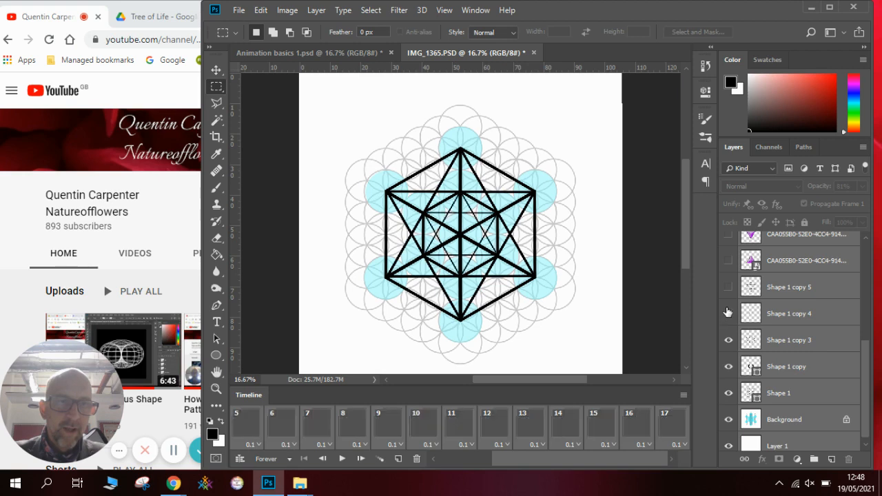
{"action": "scroll", "scroll_direction": "down", "scroll_amount": 3}
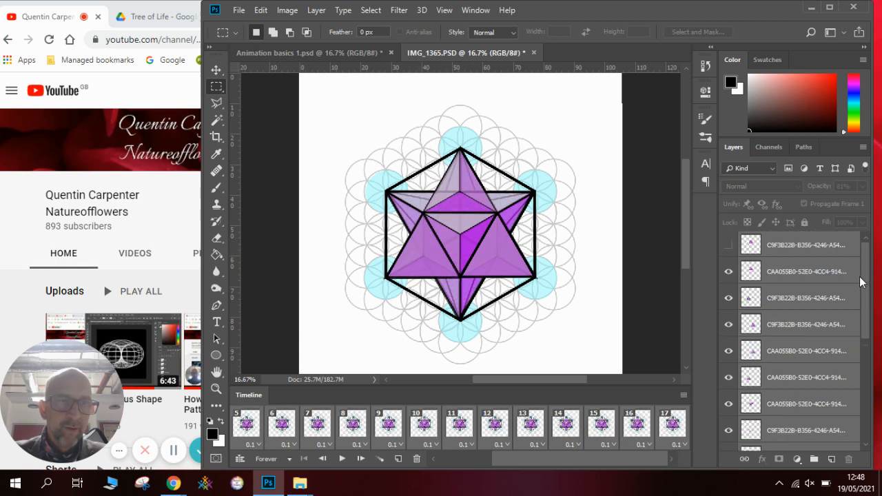
{"action": "left_click", "coordinate": [729, 244]}
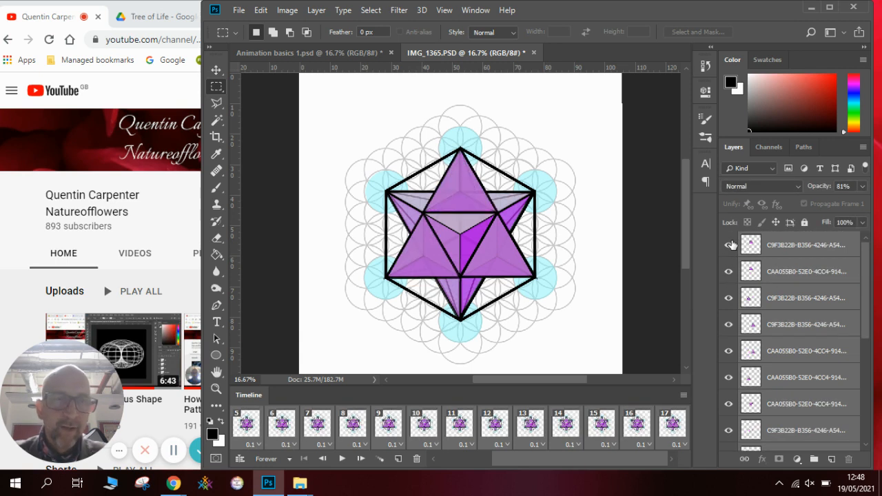
{"action": "left_click", "coordinate": [729, 245]}
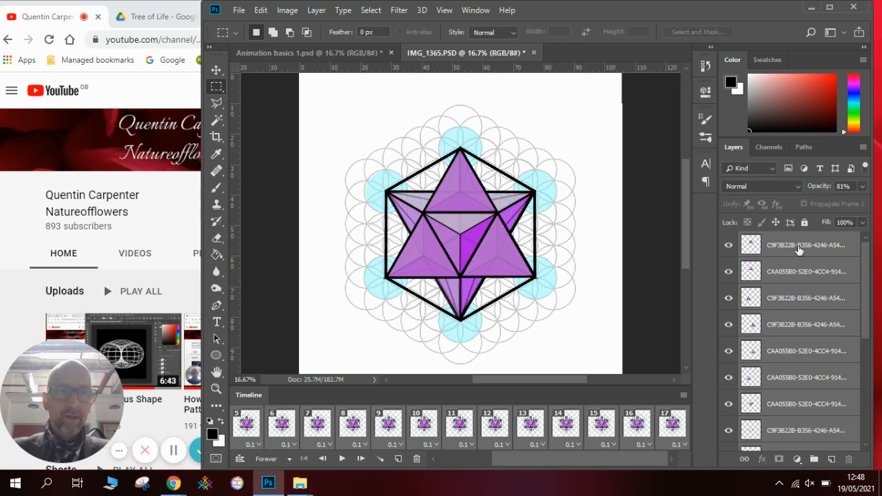
{"action": "mouse_move", "coordinate": [787, 253]}
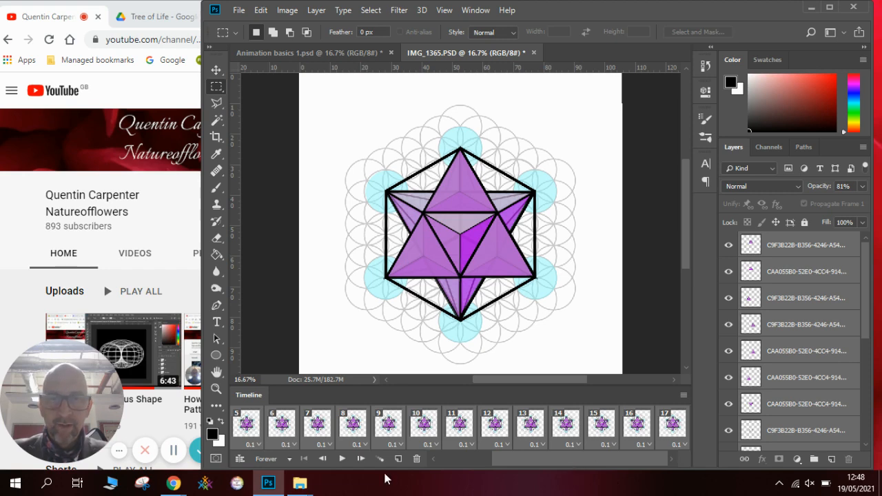
- Play through the frames, then show the white Layer 1 background
{"action": "left_click", "coordinate": [342, 459]}
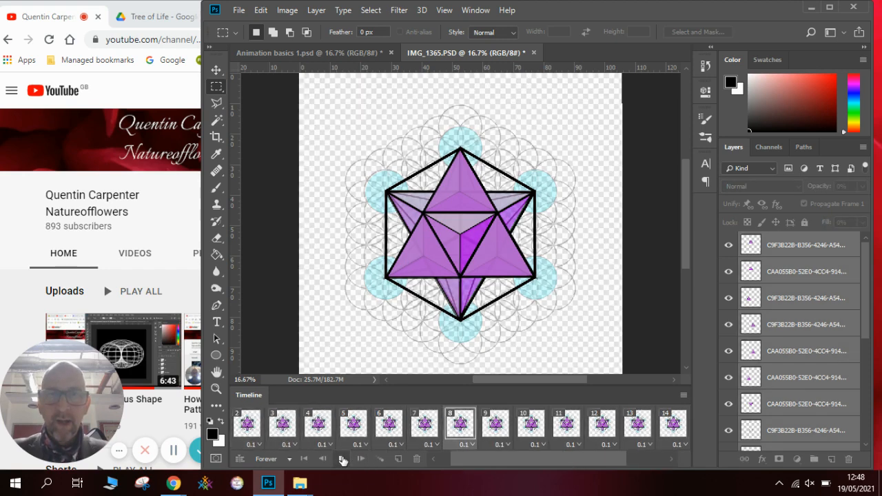
{"action": "left_click", "coordinate": [361, 459]}
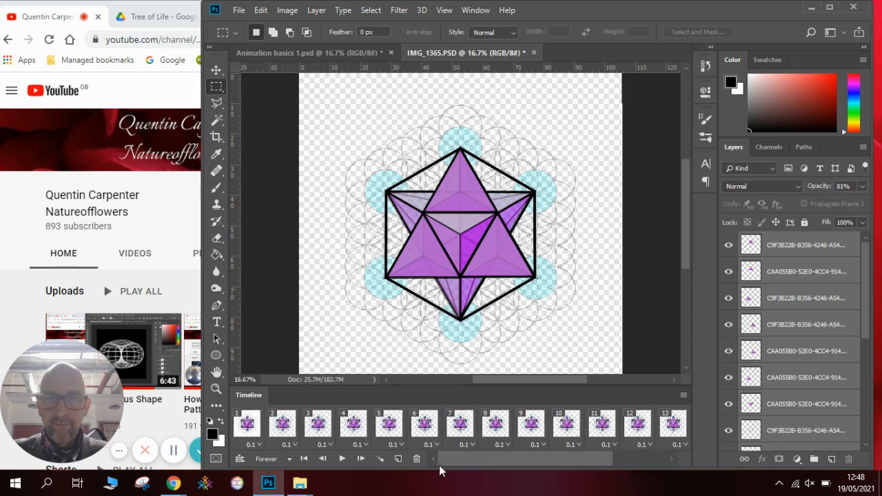
{"action": "left_click", "coordinate": [247, 423]}
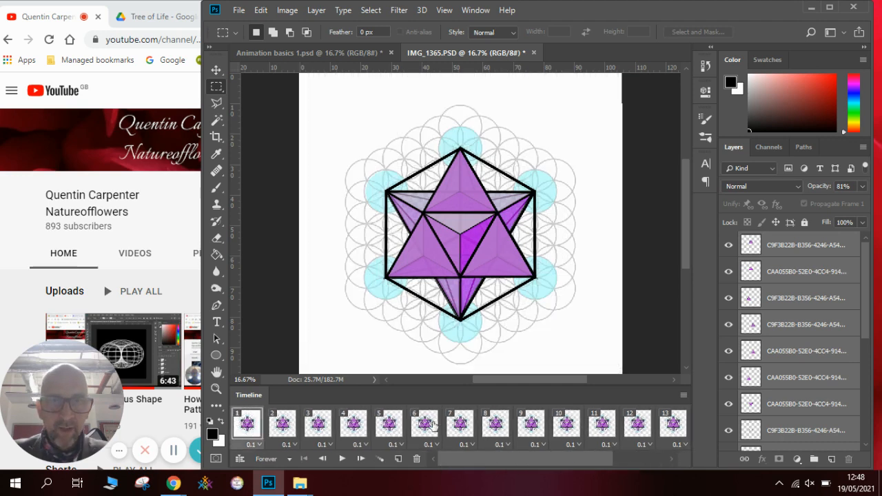
{"action": "left_click", "coordinate": [282, 426]}
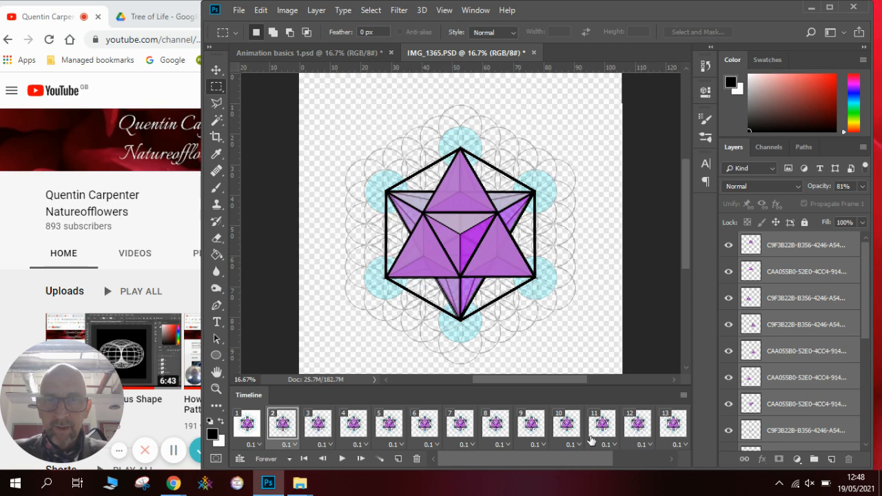
{"action": "scroll", "scroll_direction": "down", "scroll_amount": 3}
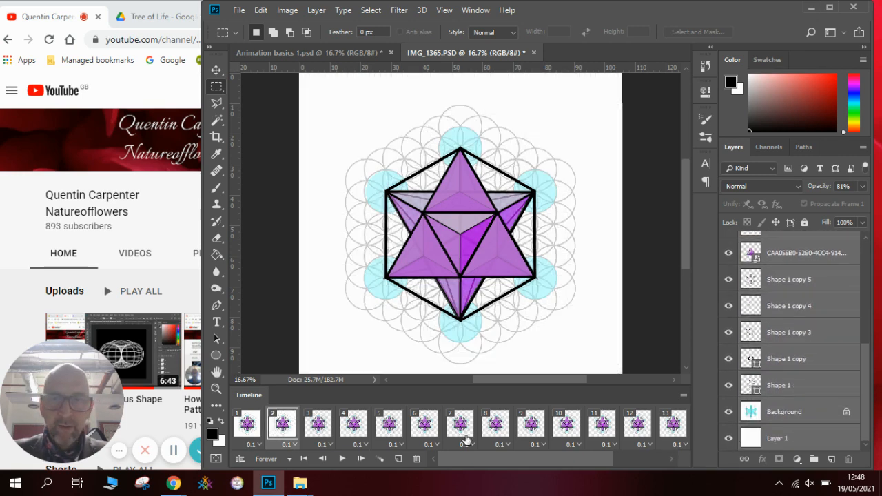
{"action": "left_click", "coordinate": [318, 424]}
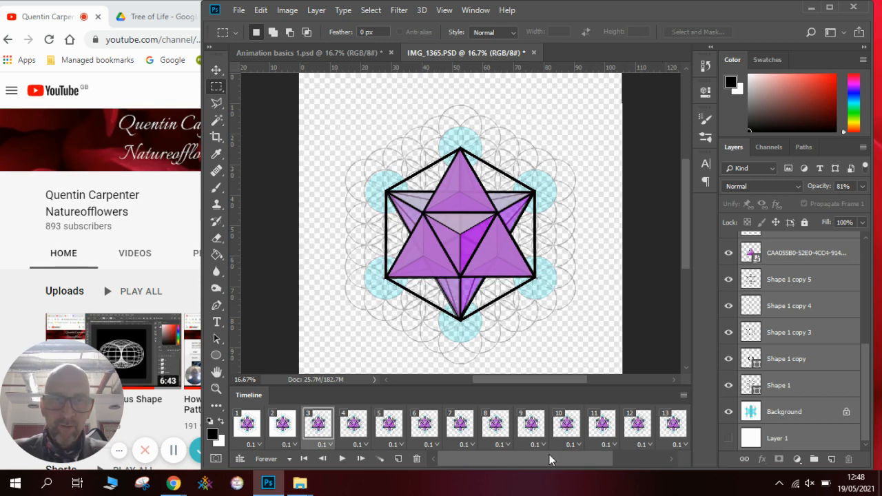
{"action": "scroll", "scroll_direction": "right", "scroll_amount": 3}
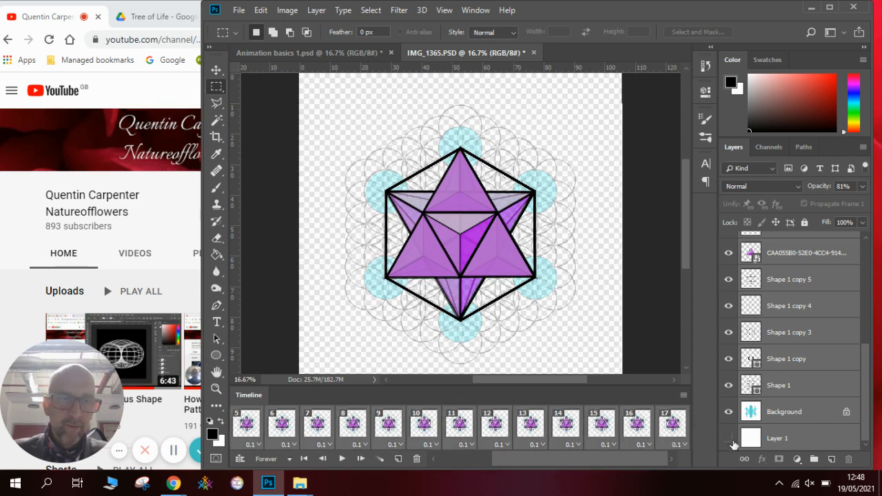
{"action": "left_click", "coordinate": [729, 438]}
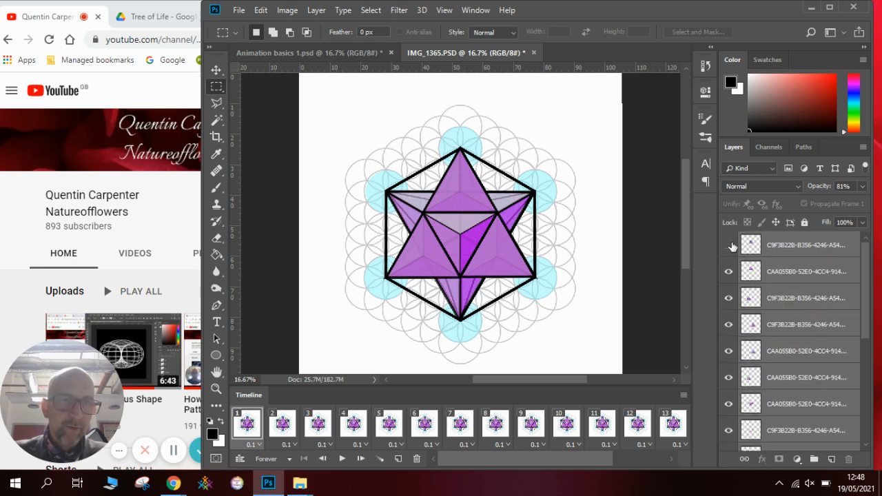
{"action": "left_click", "coordinate": [728, 244]}
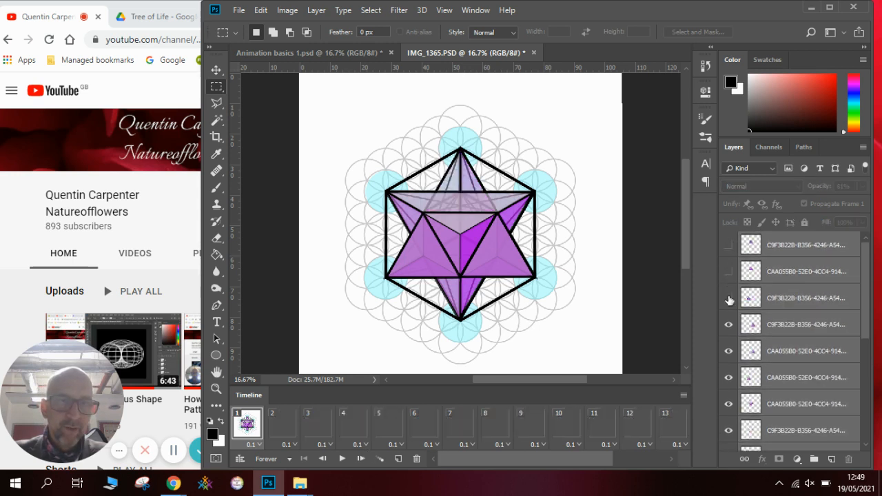
{"action": "left_click", "coordinate": [729, 298]}
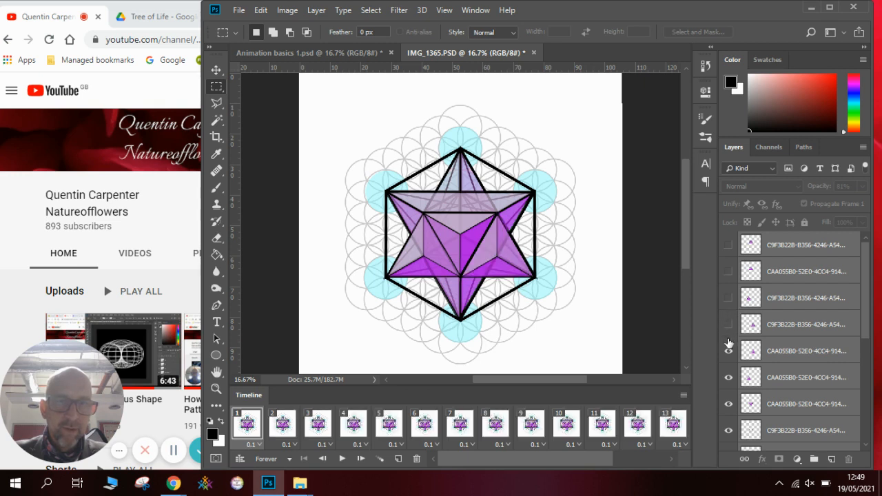
{"action": "left_click", "coordinate": [729, 350]}
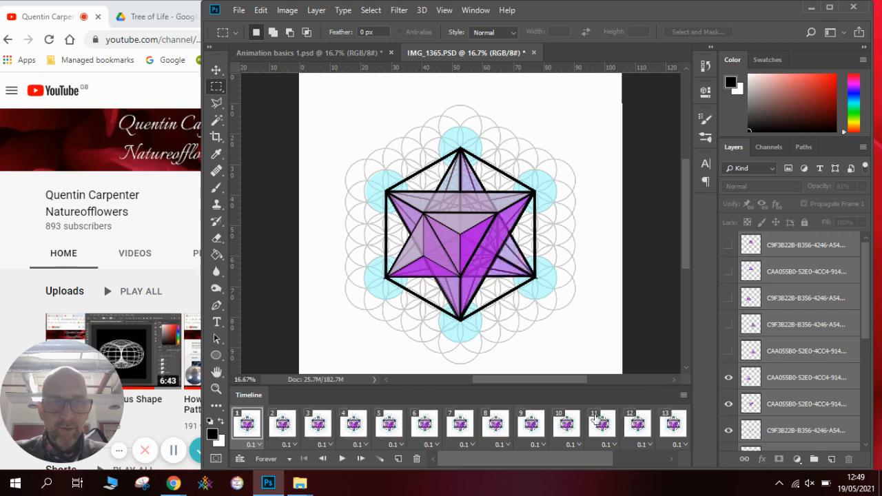
{"action": "left_click", "coordinate": [282, 424]}
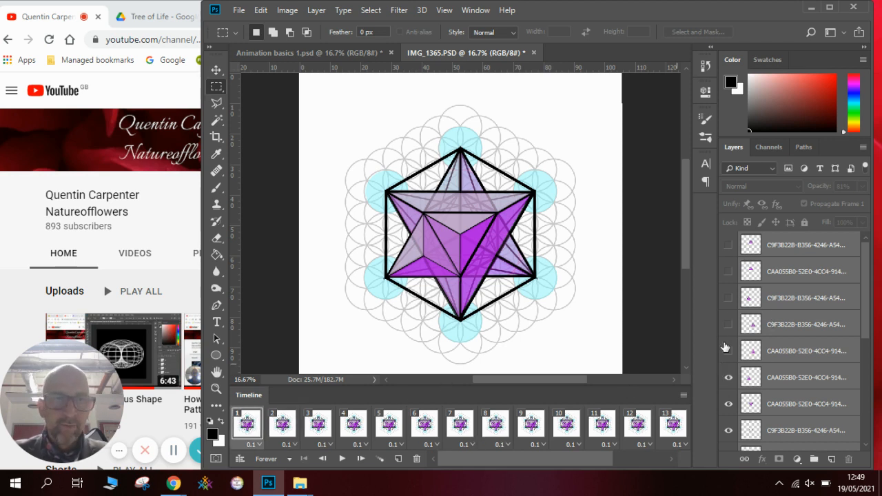
{"action": "left_click", "coordinate": [728, 325]}
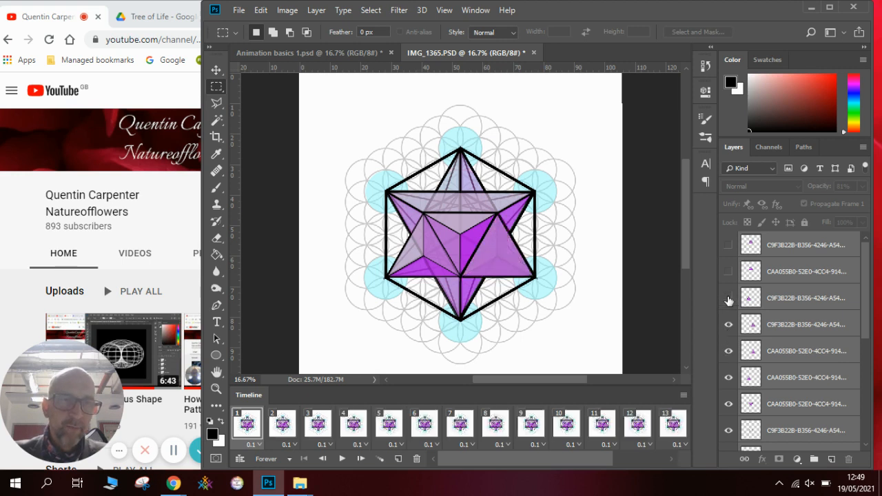
{"action": "left_click", "coordinate": [729, 245]}
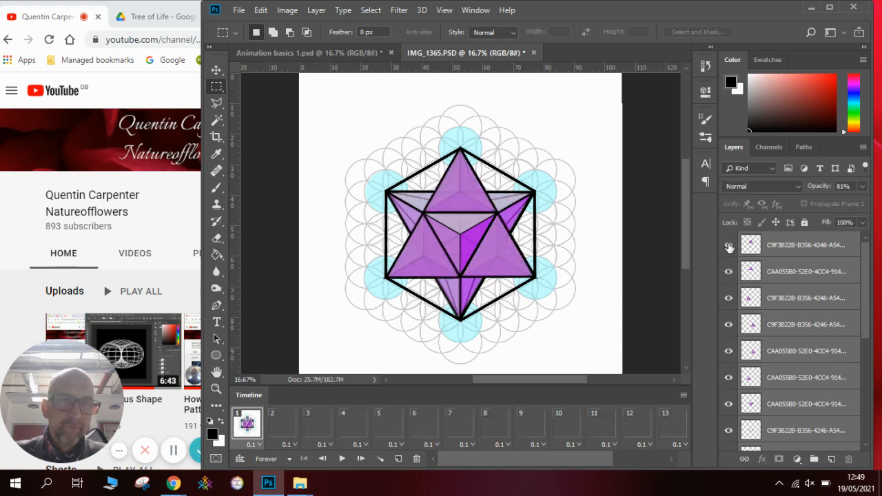
{"action": "left_click", "coordinate": [729, 245]}
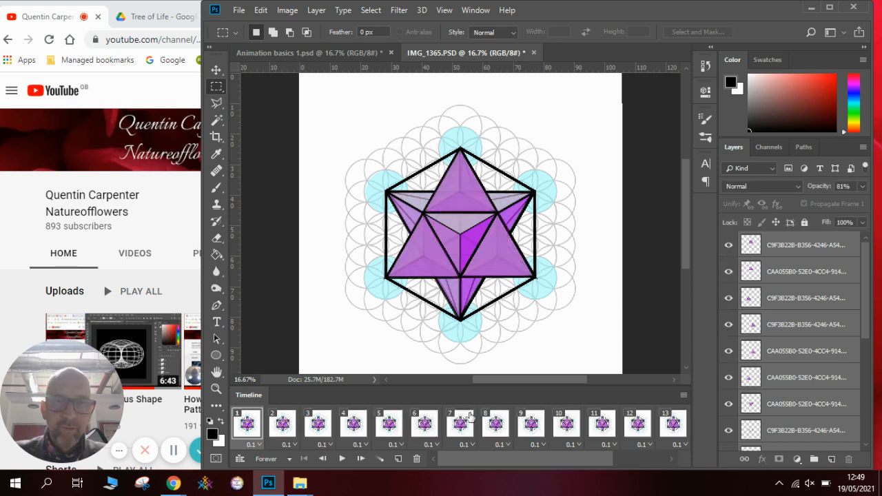
{"action": "left_click", "coordinate": [353, 423]}
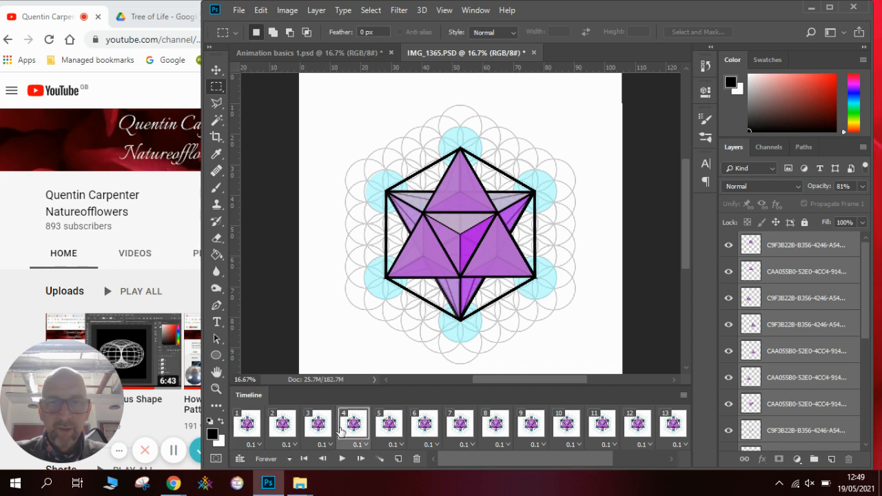
{"action": "left_click", "coordinate": [246, 423]}
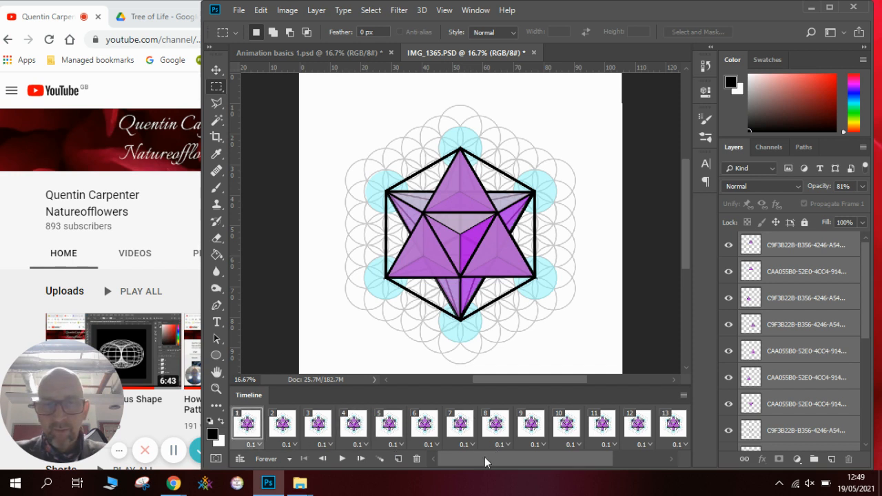
{"action": "scroll", "scroll_direction": "right", "scroll_amount": 3}
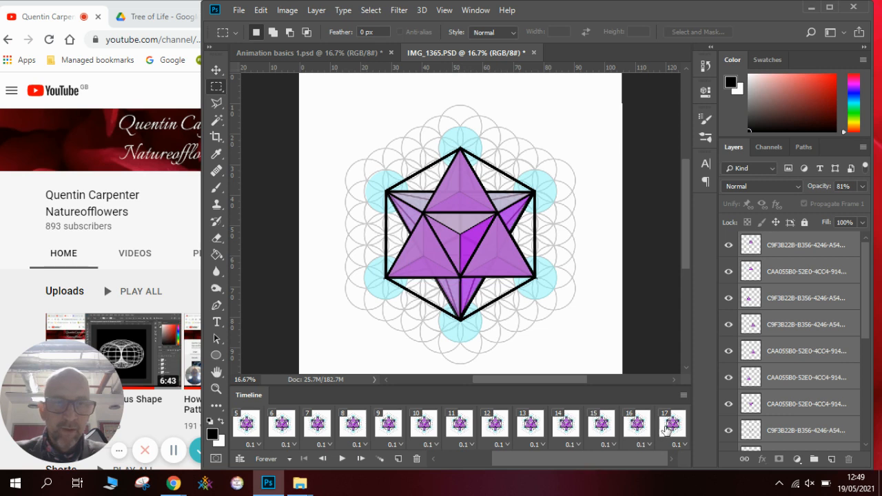
- Hide the topmost star layer in frame 16 and confirm frame 17 shows the full star
{"action": "left_click", "coordinate": [672, 424]}
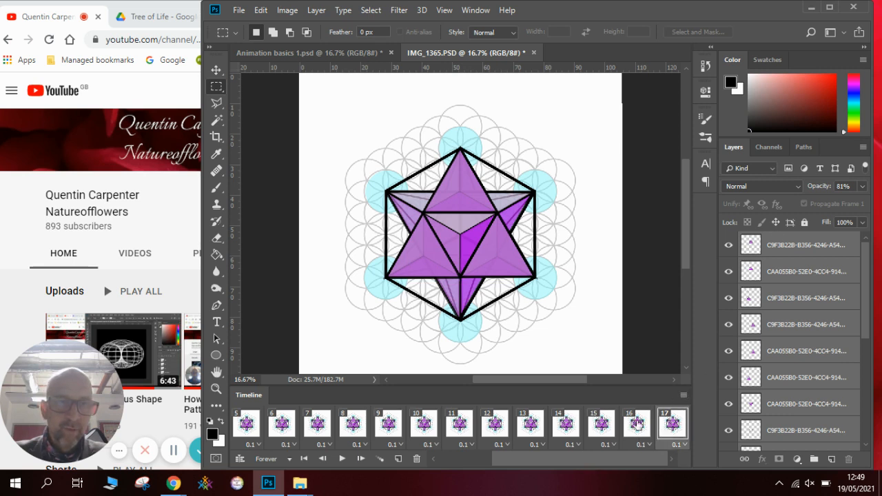
{"action": "left_click", "coordinate": [636, 423]}
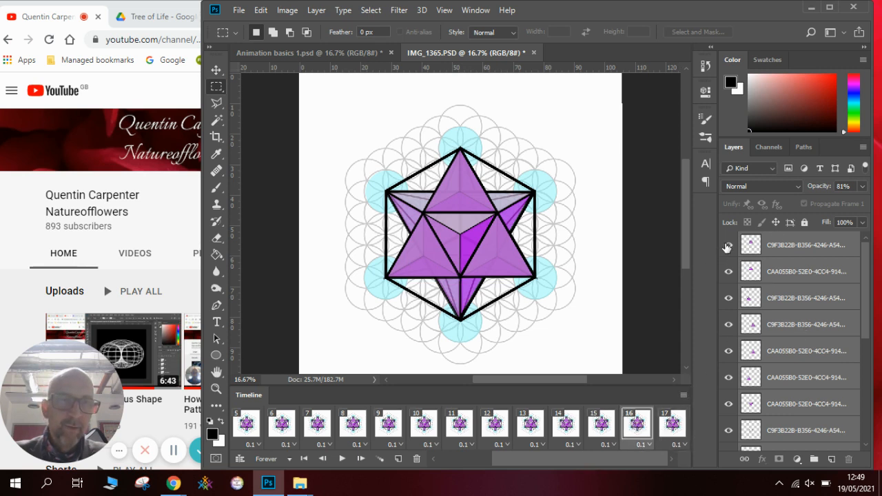
{"action": "left_click", "coordinate": [728, 245]}
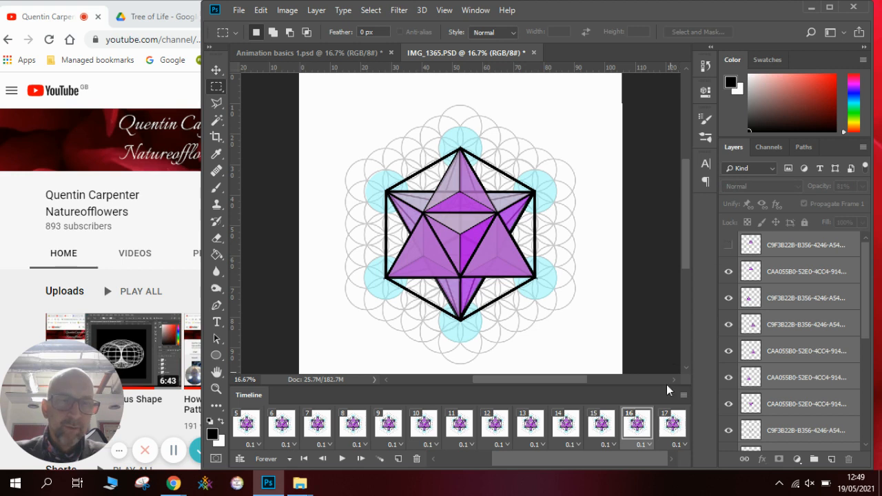
{"action": "left_click", "coordinate": [672, 425]}
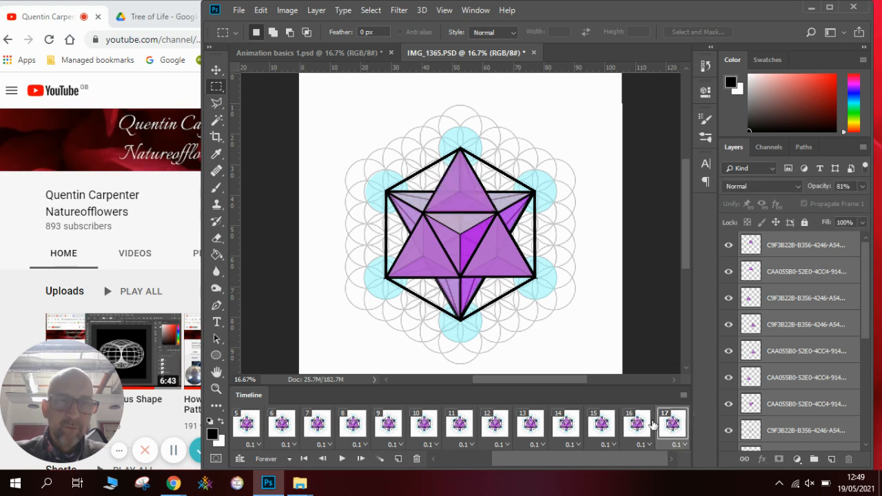
- Hide the top star layers in frame 15 and further layers in frame 13
{"action": "left_click", "coordinate": [600, 424]}
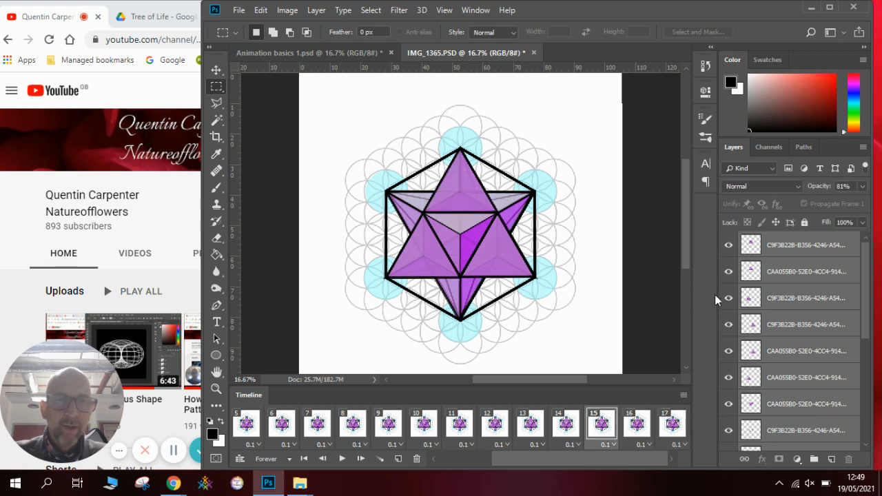
{"action": "left_click", "coordinate": [728, 244]}
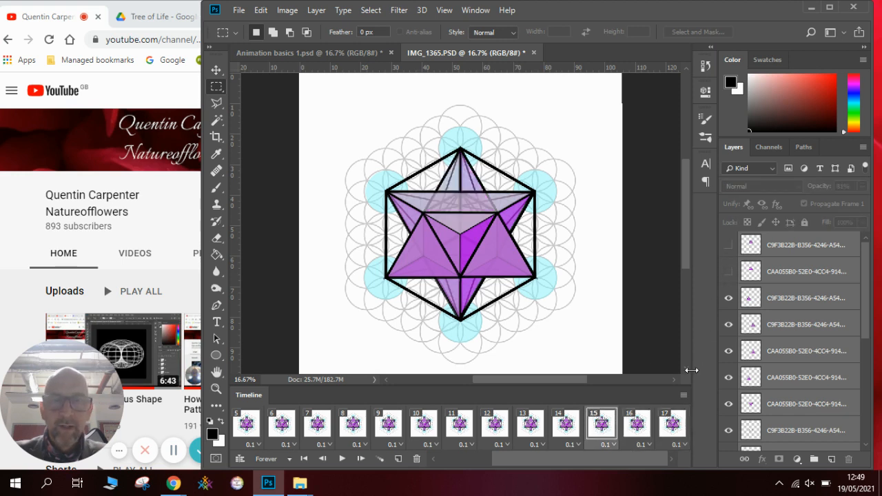
{"action": "left_click", "coordinate": [636, 423]}
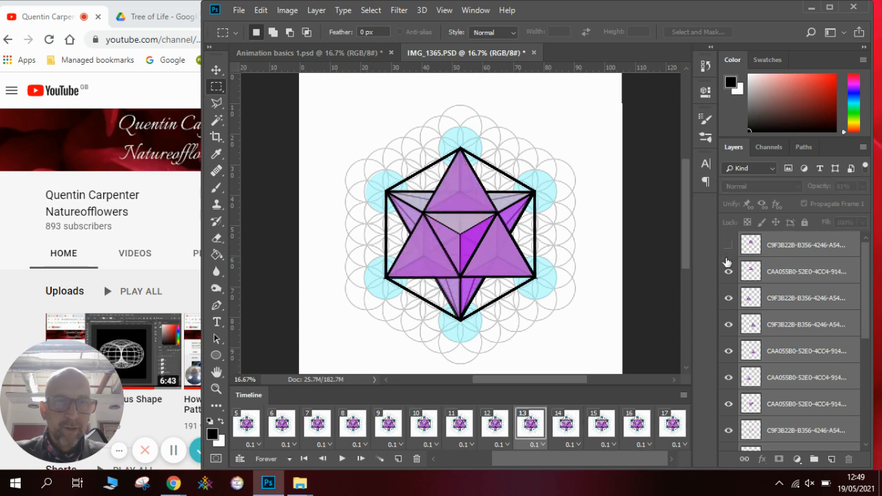
{"action": "left_click", "coordinate": [728, 271]}
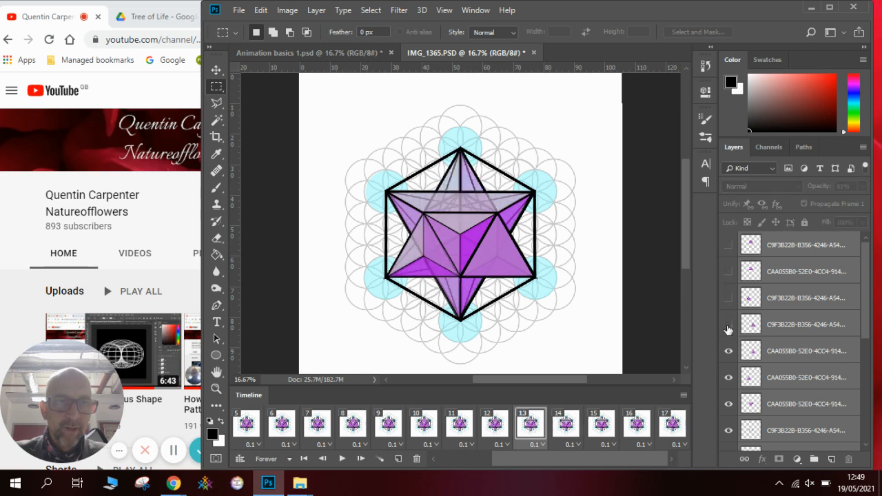
{"action": "left_click", "coordinate": [728, 324]}
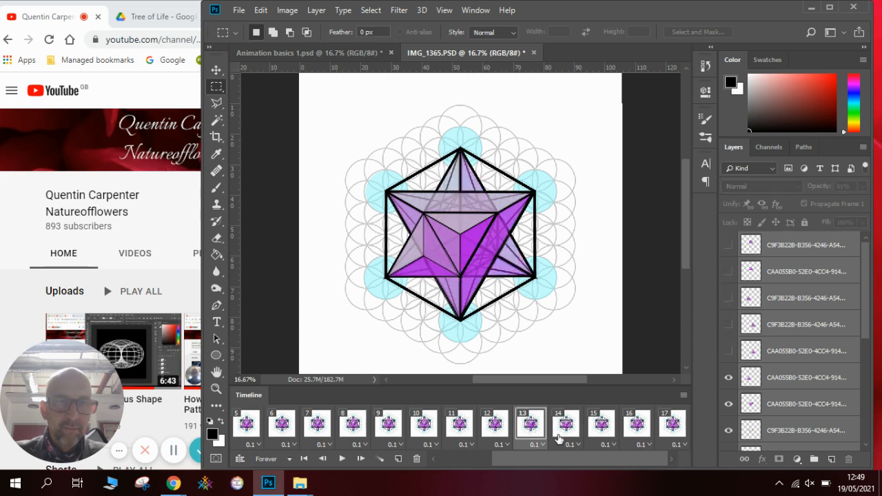
- Adjust star layer visibility in frames 13, 12 and 11
{"action": "left_click", "coordinate": [565, 423]}
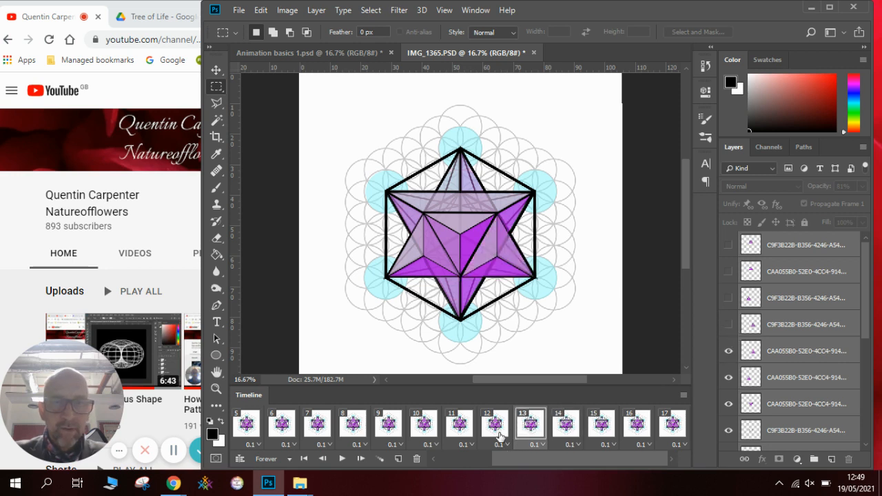
{"action": "left_click", "coordinate": [495, 424]}
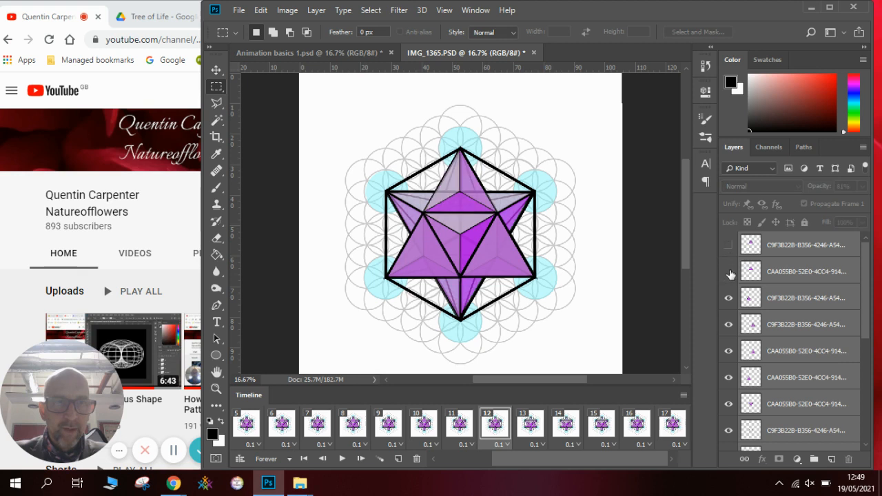
{"action": "left_click", "coordinate": [729, 274]}
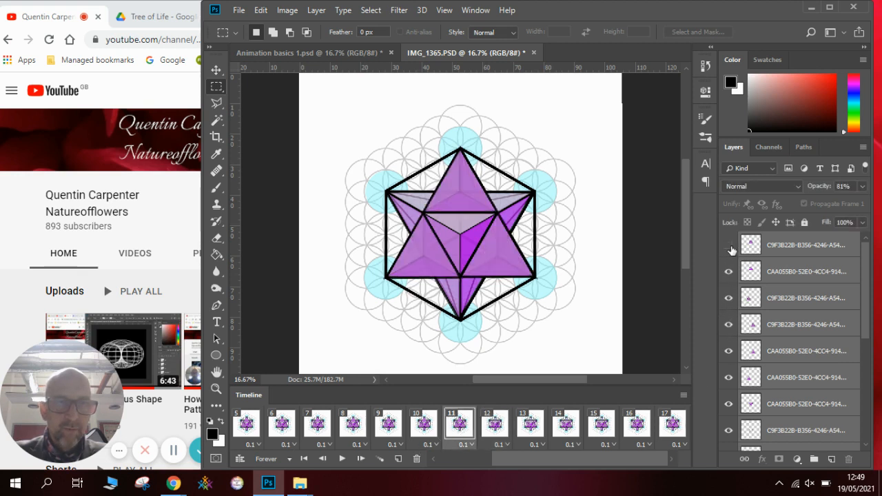
{"action": "left_click", "coordinate": [729, 245]}
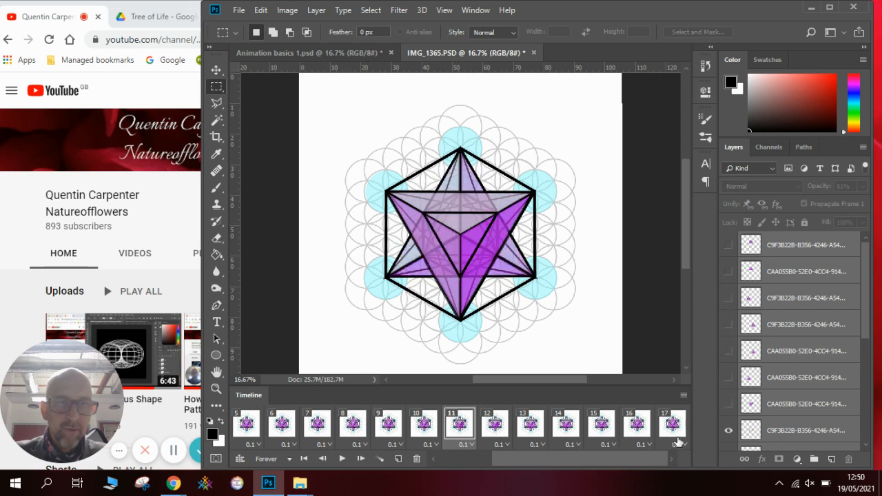
- Step through frames 12, 13 and 11, ending on frame 10
{"action": "left_click", "coordinate": [495, 424]}
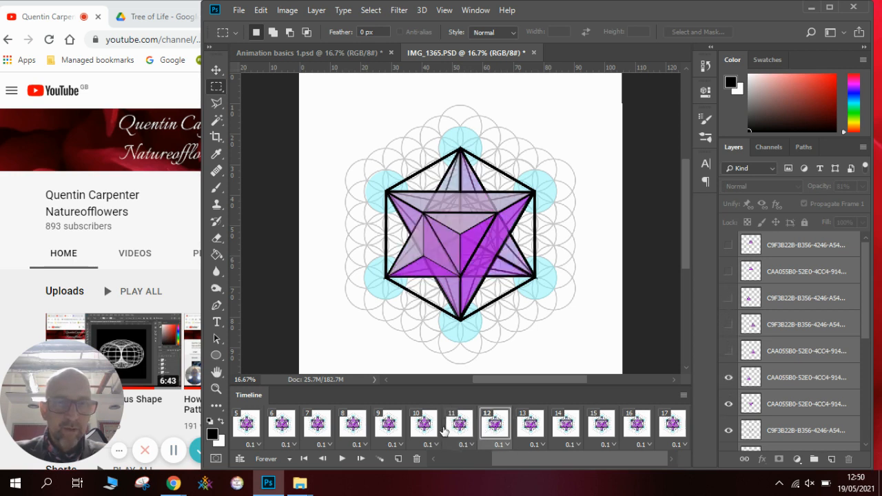
{"action": "left_click", "coordinate": [530, 423]}
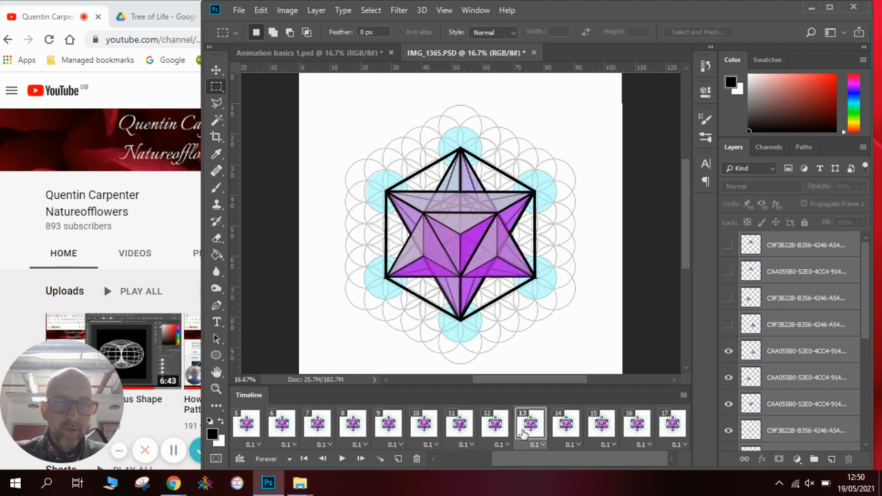
{"action": "left_click", "coordinate": [494, 424]}
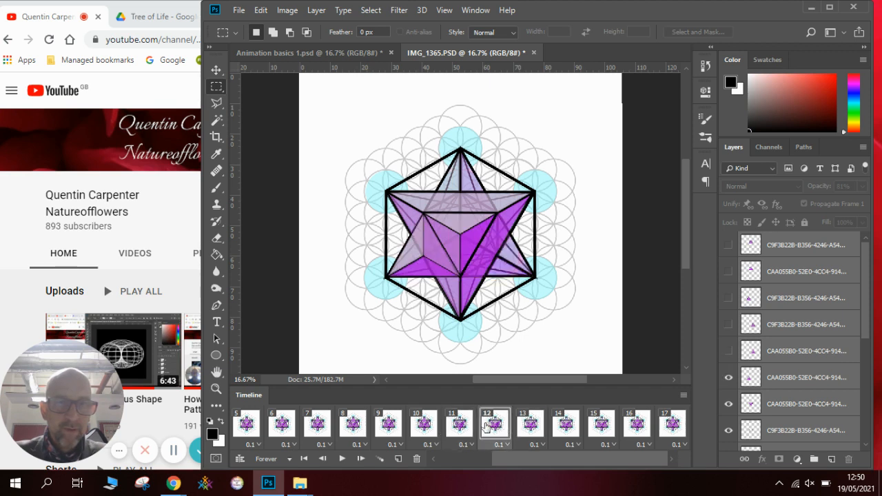
{"action": "left_click", "coordinate": [459, 424]}
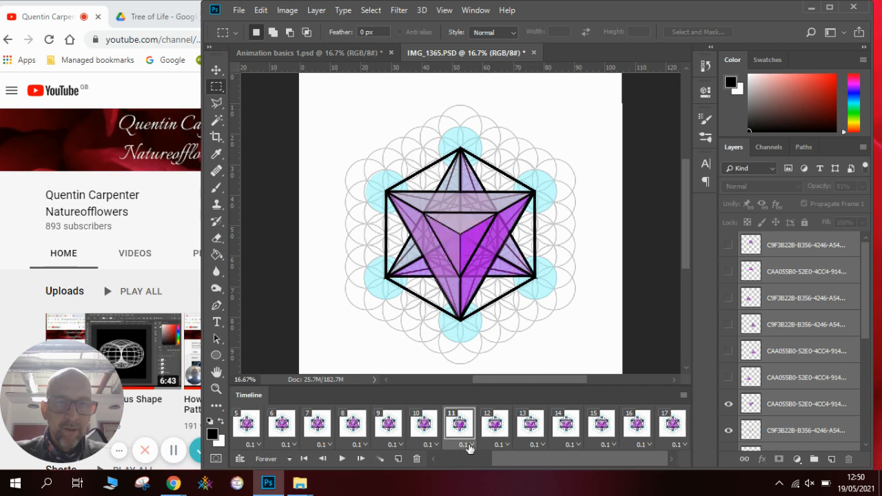
{"action": "left_click", "coordinate": [423, 423]}
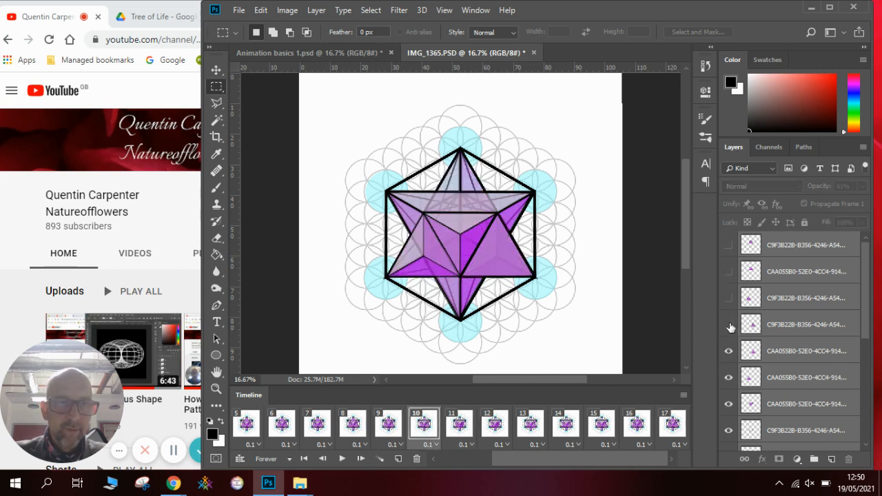
- Hide one star layer in frame 10 and one in frame 9
{"action": "left_click", "coordinate": [729, 324]}
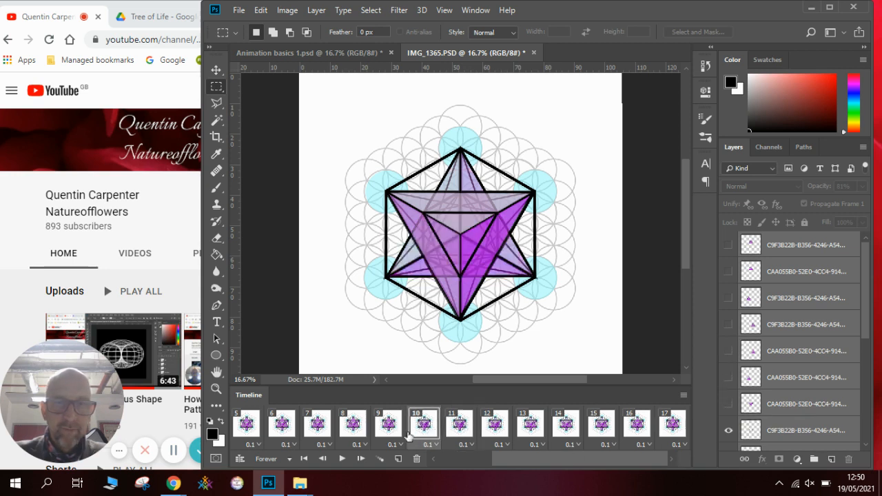
{"action": "left_click", "coordinate": [388, 424]}
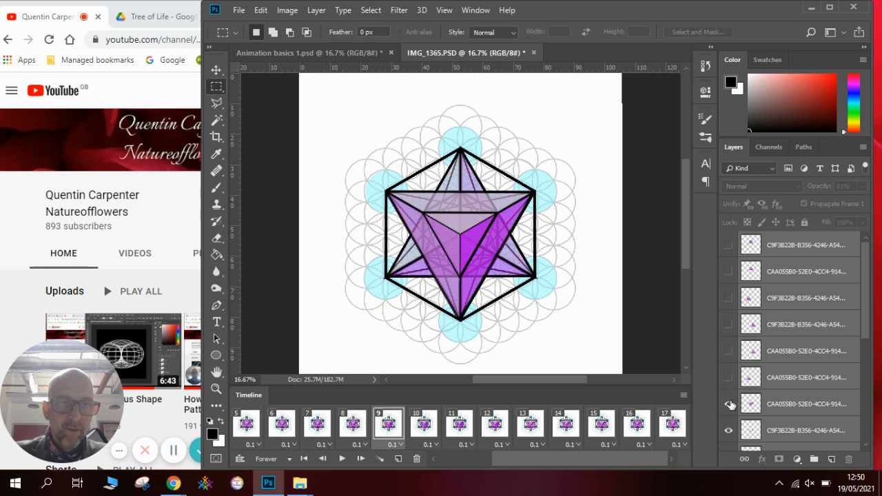
{"action": "left_click", "coordinate": [729, 404]}
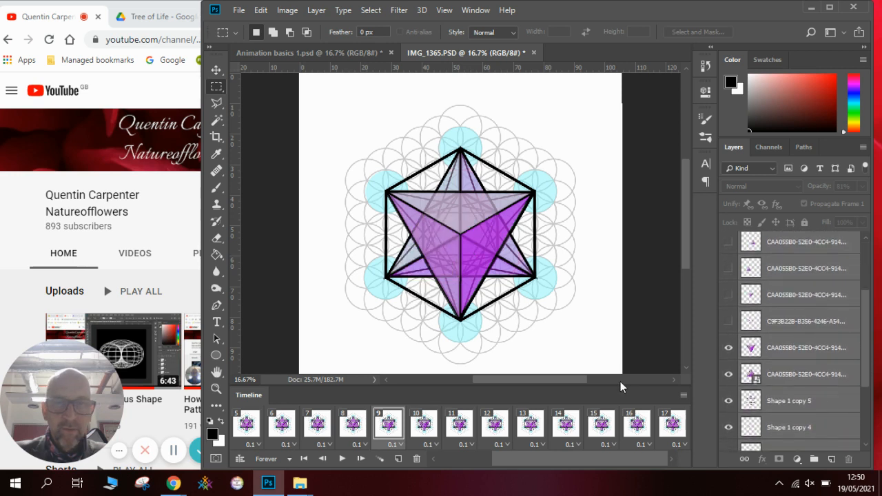
- Hide two star layers in frame 8 and the remaining purple faces in frame 7
{"action": "left_click", "coordinate": [352, 424]}
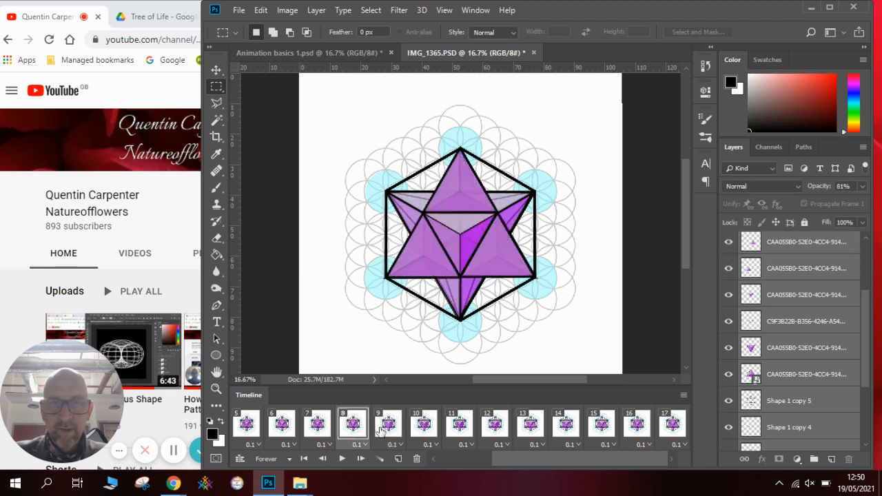
{"action": "left_click", "coordinate": [388, 423]}
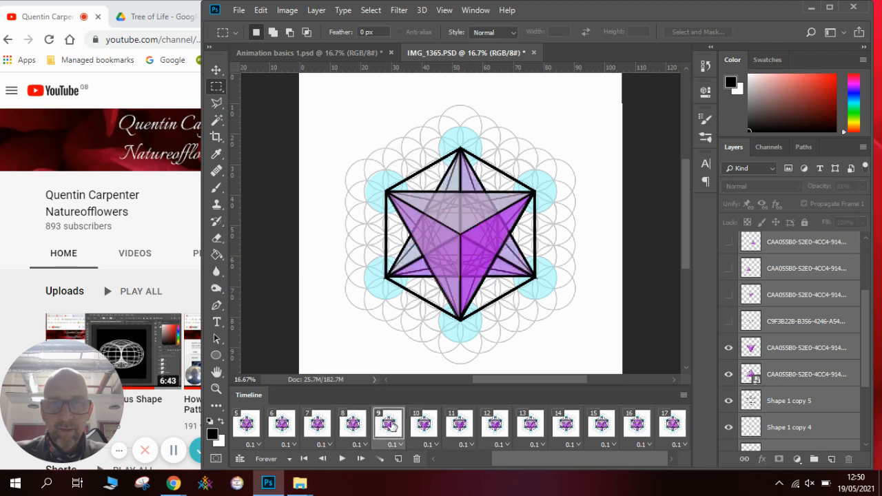
{"action": "left_click", "coordinate": [353, 423]}
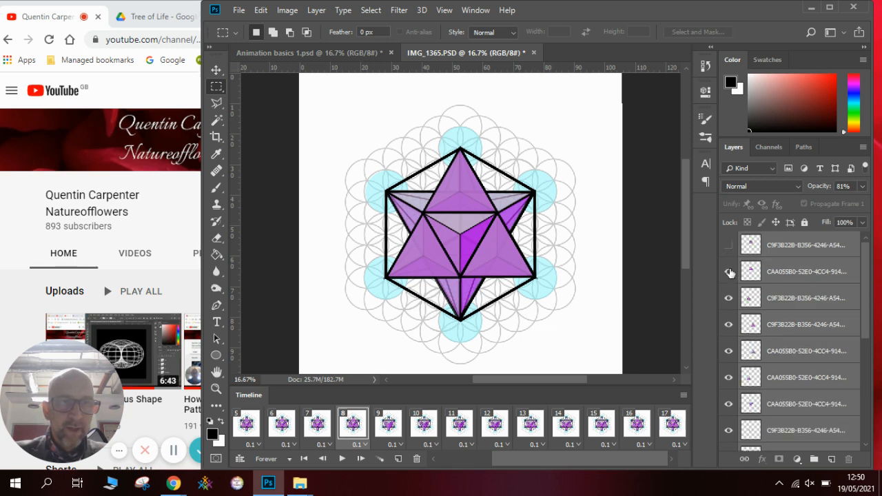
{"action": "left_click", "coordinate": [729, 272]}
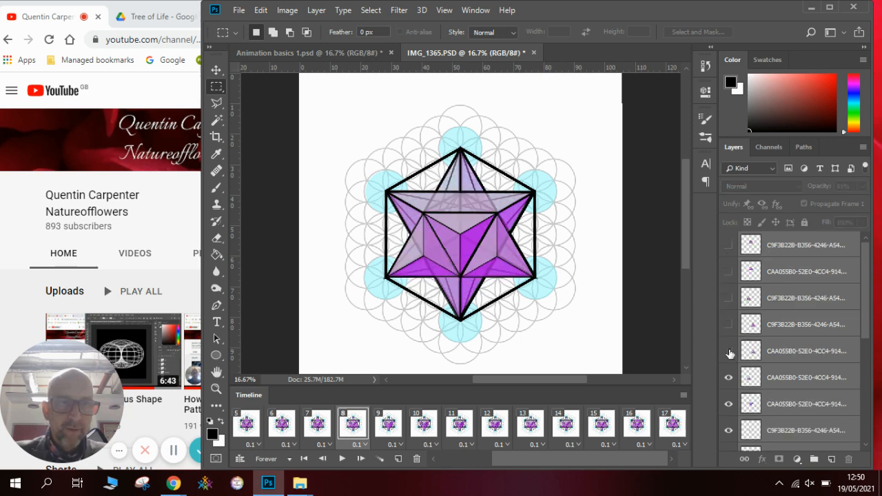
{"action": "left_click", "coordinate": [729, 350]}
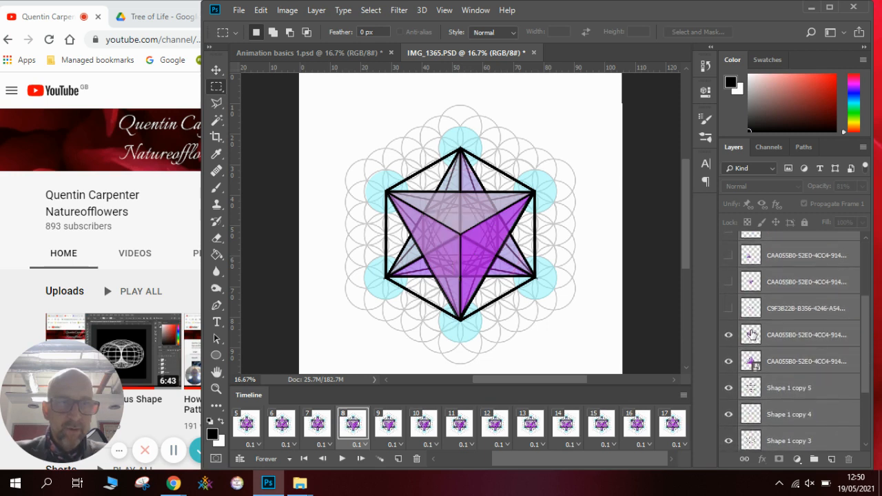
{"action": "left_click", "coordinate": [728, 334]}
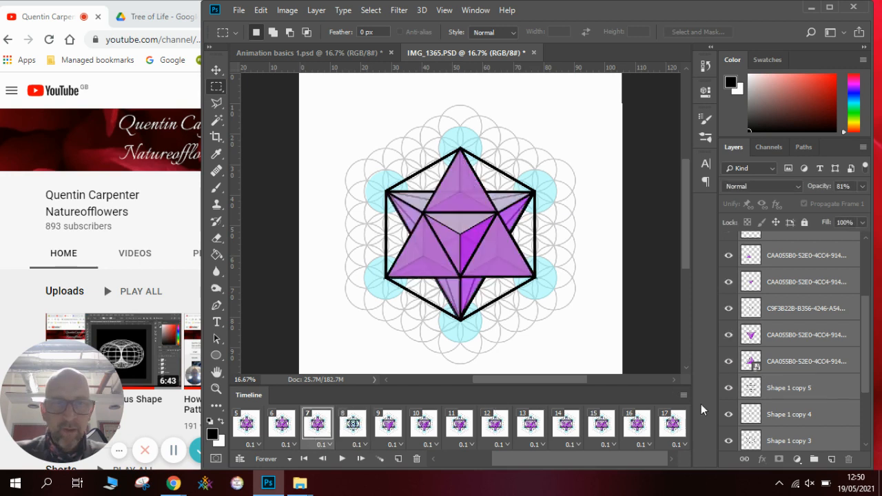
{"action": "left_click", "coordinate": [728, 361]}
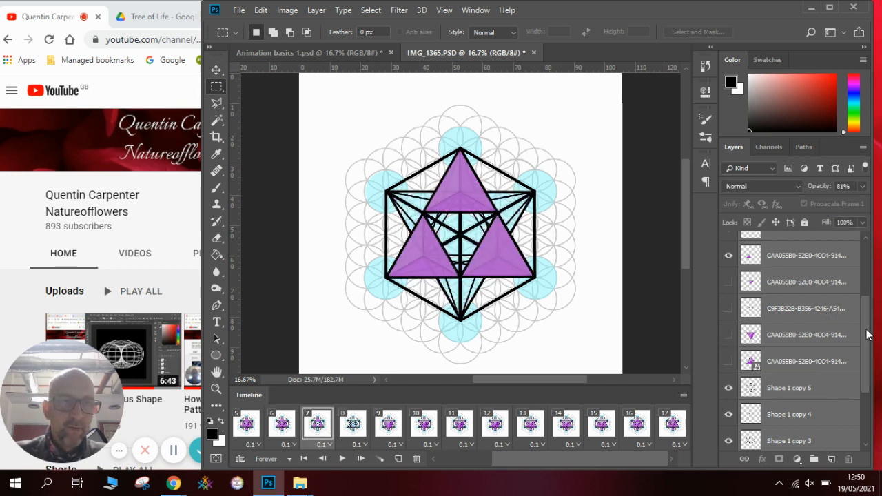
{"action": "left_click", "coordinate": [729, 269]}
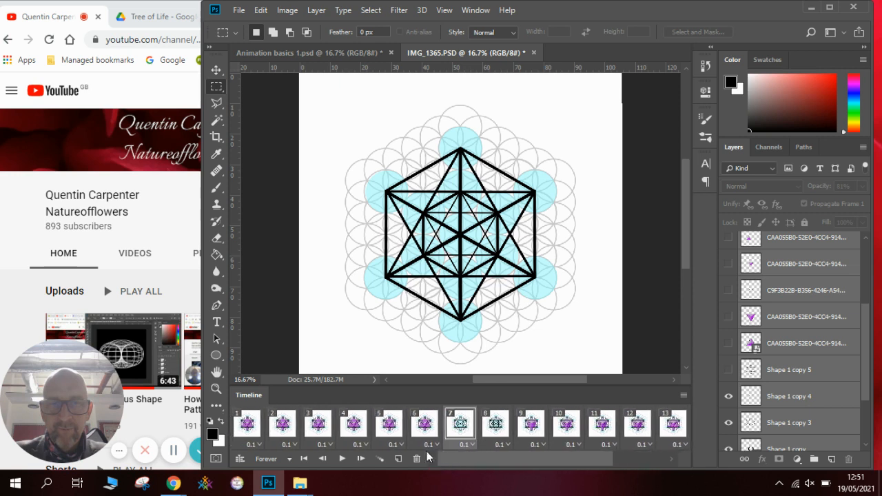
- Hide the Shape 1 copy 4 layer in frame 6, then select frame 5
{"action": "left_click", "coordinate": [424, 424]}
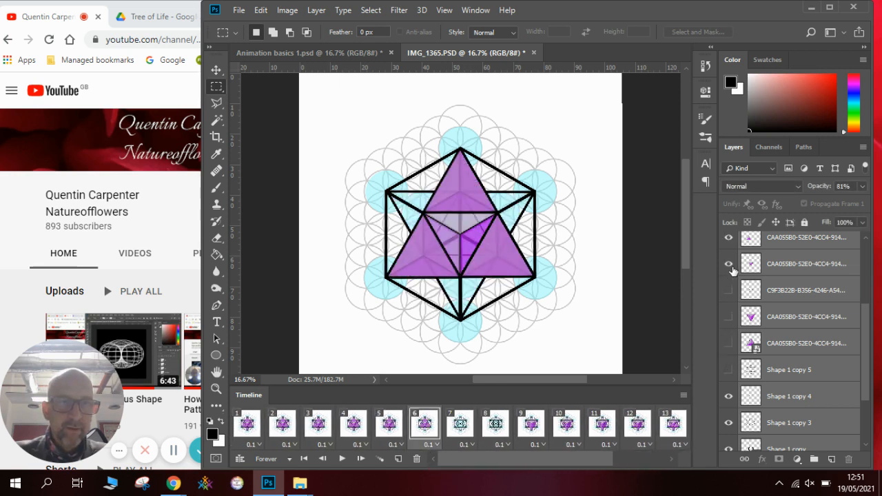
{"action": "scroll", "scroll_direction": "down", "scroll_amount": 3}
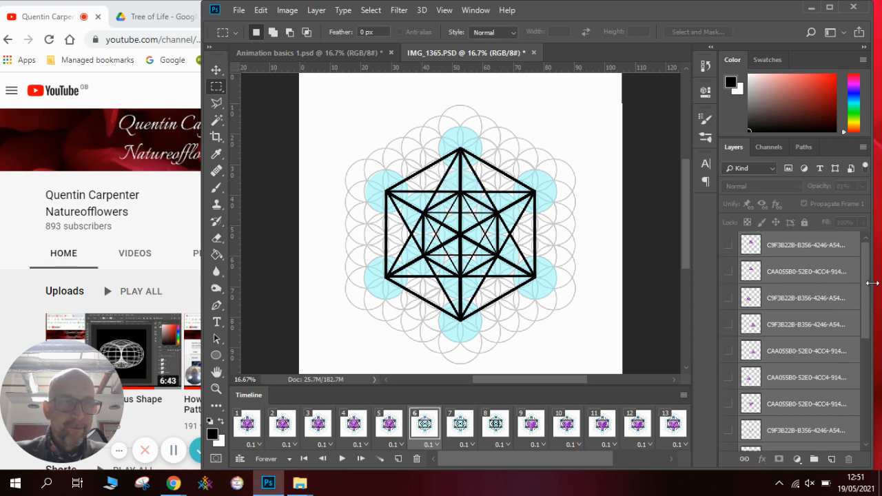
{"action": "scroll", "scroll_direction": "down", "scroll_amount": 3}
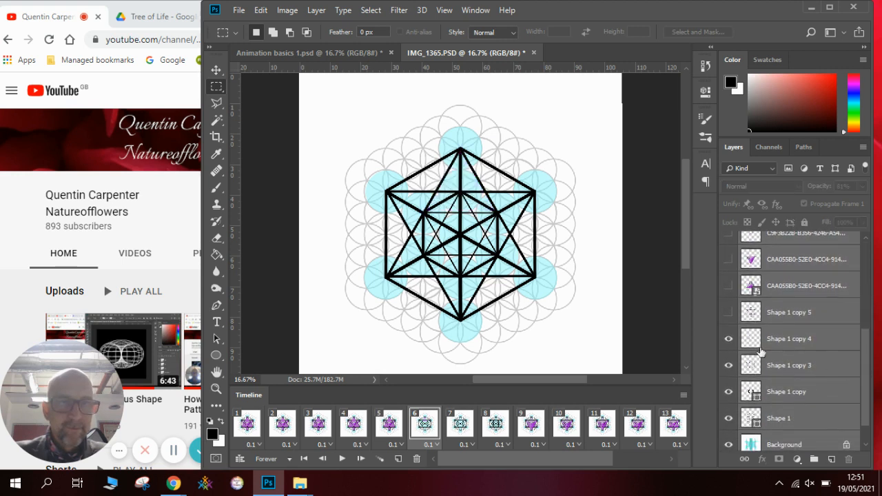
{"action": "left_click", "coordinate": [728, 339]}
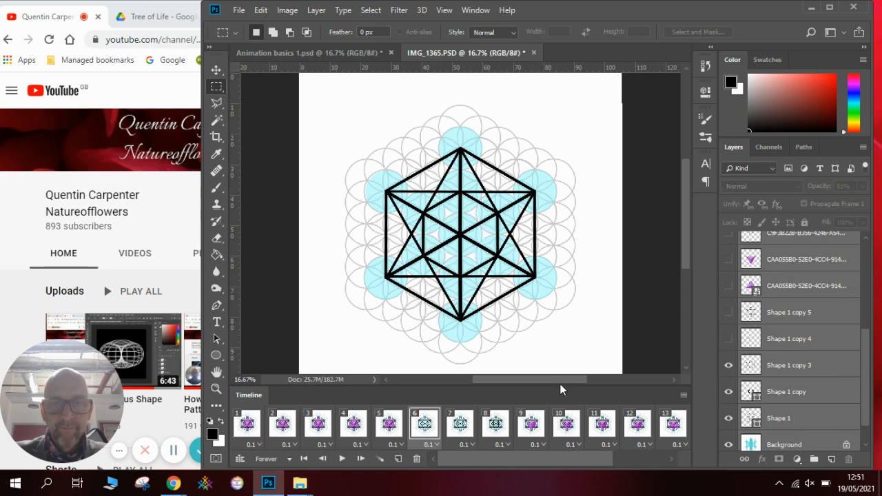
{"action": "mouse_move", "coordinate": [390, 437]}
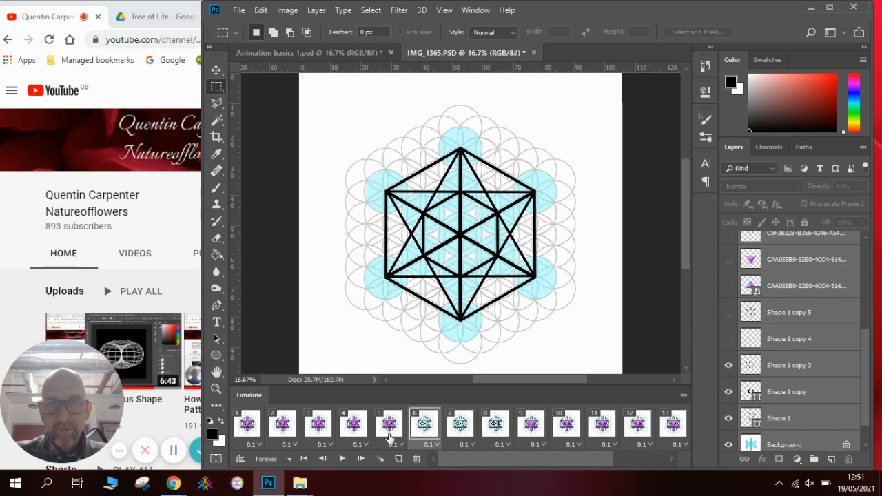
{"action": "left_click", "coordinate": [389, 424]}
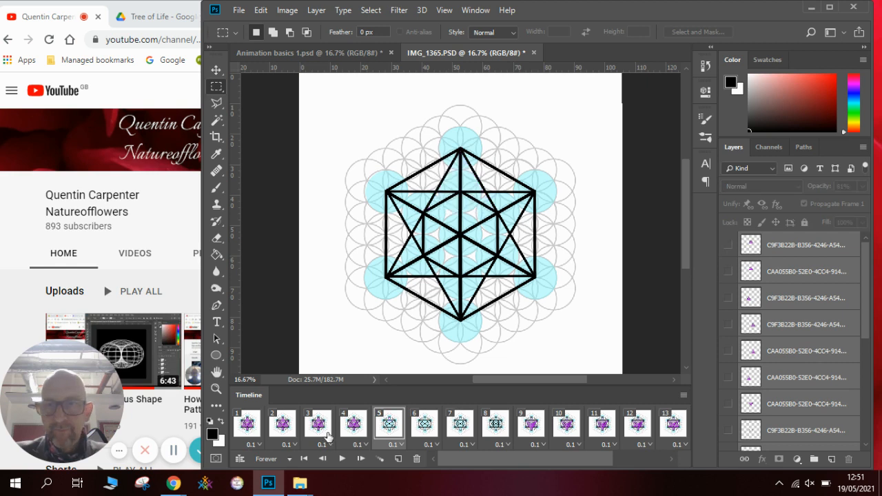
- Set frame 4 to show only Shape 1, Background and Layer 1 over the grid
{"action": "left_click", "coordinate": [353, 424]}
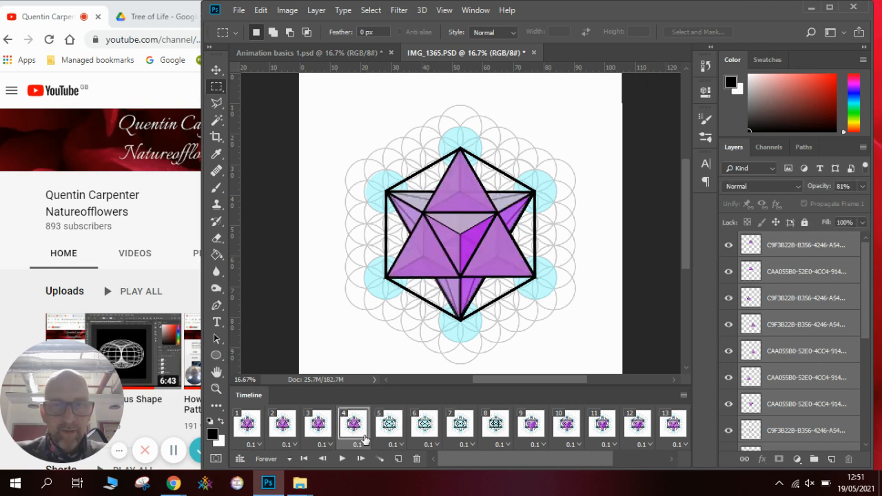
{"action": "left_click", "coordinate": [389, 425]}
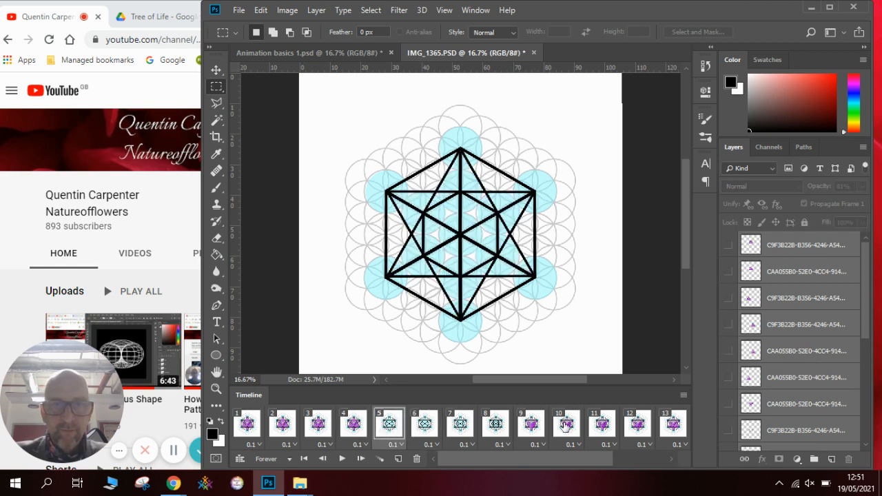
{"action": "scroll", "scroll_direction": "down", "scroll_amount": 3}
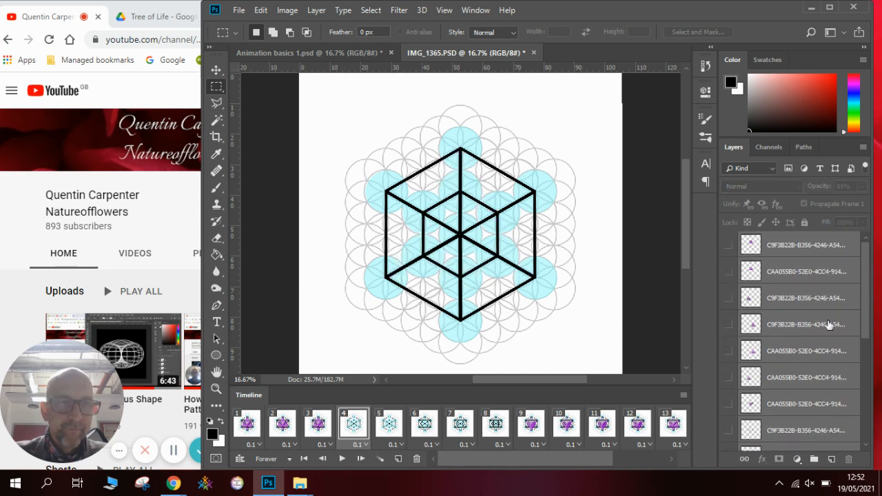
{"action": "scroll", "scroll_direction": "down", "scroll_amount": 3}
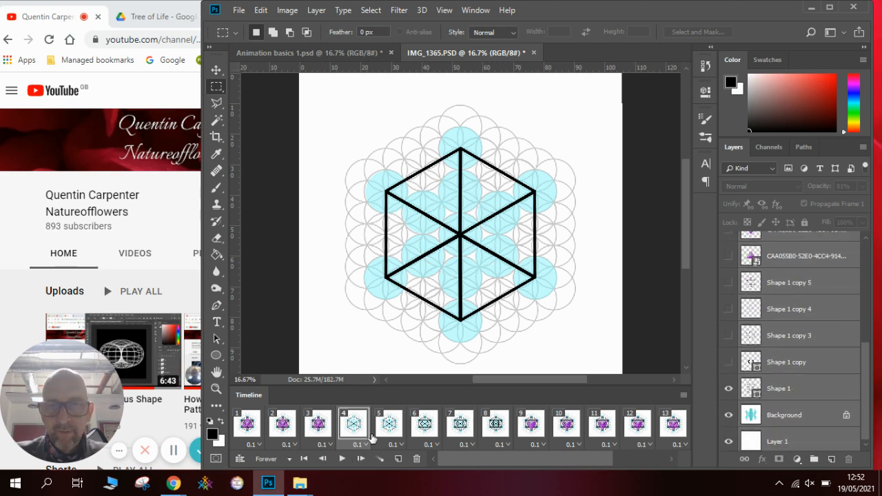
- Hide the Shape 1 copies, star and triangle layers in frame 3, leaving only the grid
{"action": "left_click", "coordinate": [317, 424]}
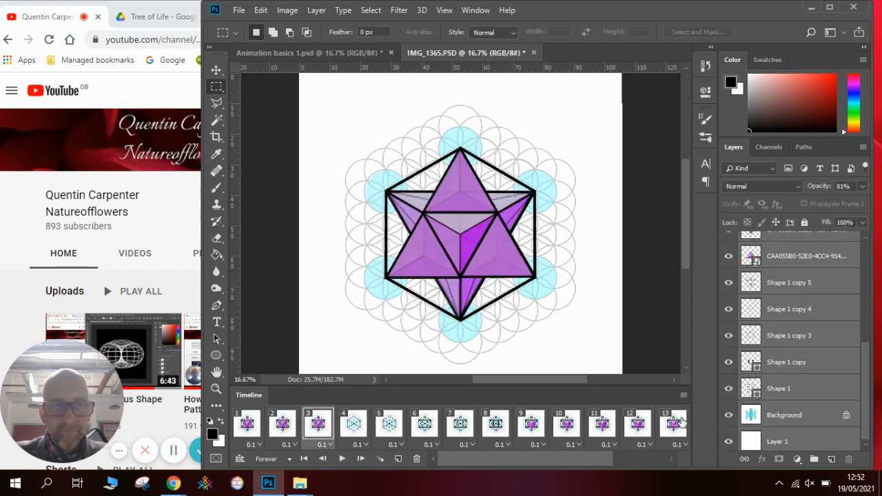
{"action": "left_click", "coordinate": [728, 388]}
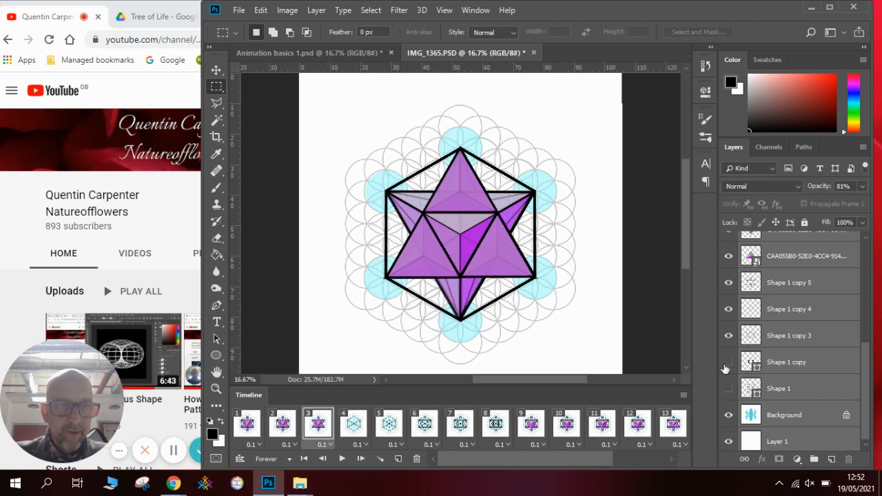
{"action": "left_click", "coordinate": [728, 282]}
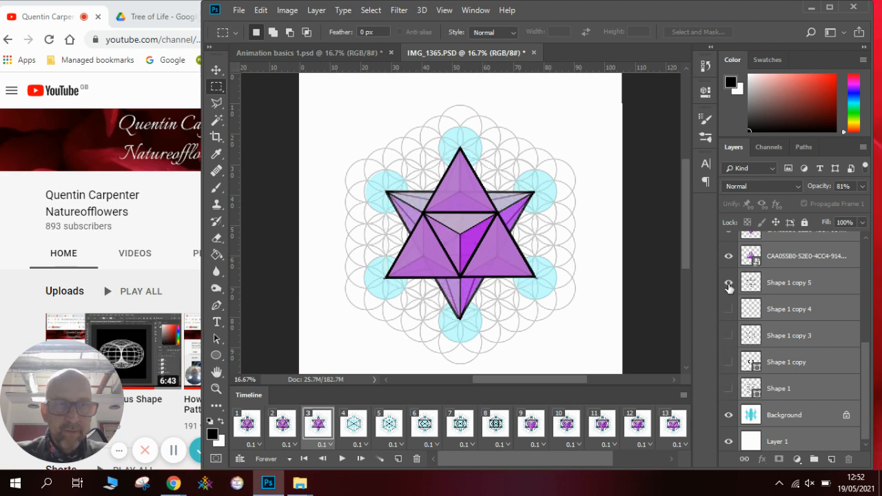
{"action": "left_click", "coordinate": [728, 282]}
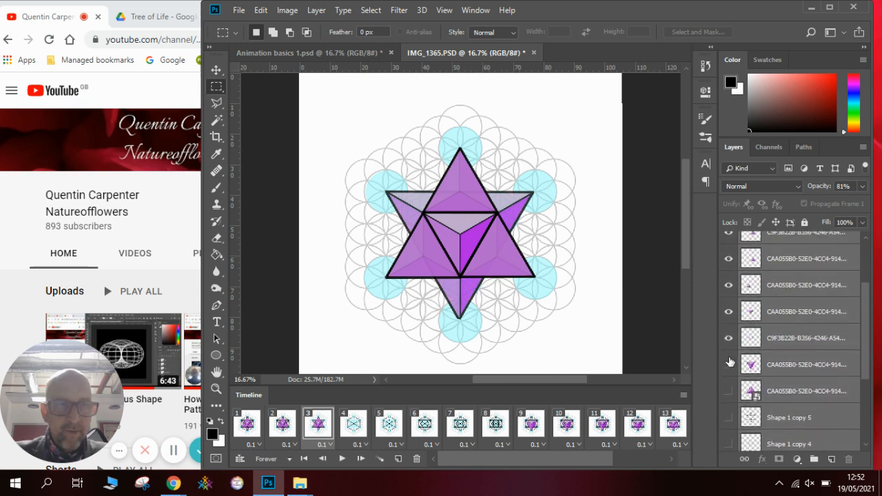
{"action": "left_click", "coordinate": [728, 285]}
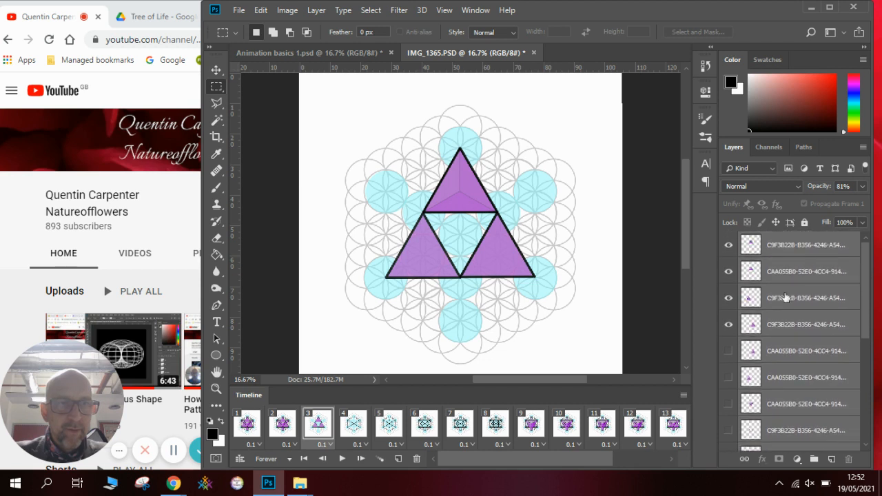
{"action": "left_click", "coordinate": [728, 271]}
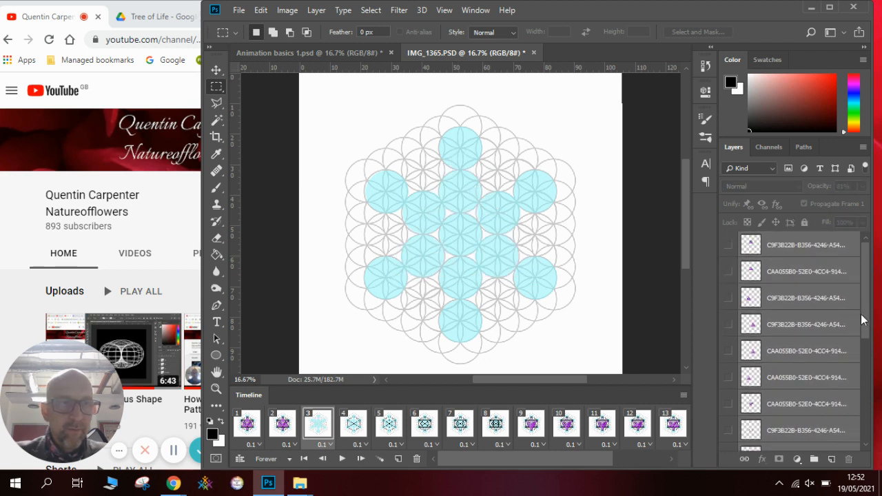
- Hide the star layers in frame 2 so it becomes a blank white frame
{"action": "left_click", "coordinate": [281, 424]}
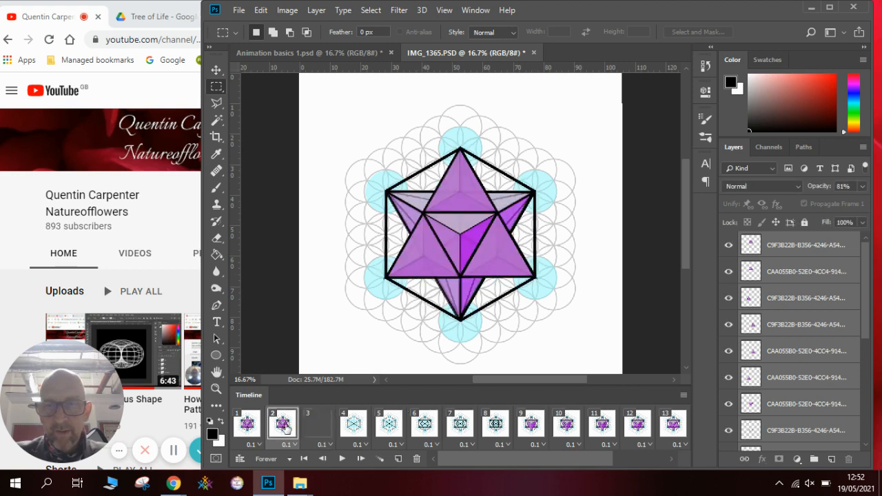
{"action": "left_click", "coordinate": [728, 245]}
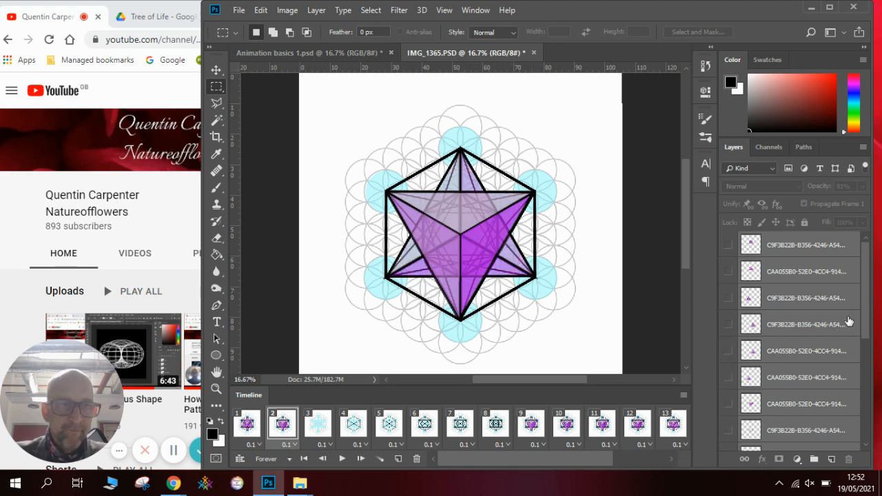
{"action": "scroll", "scroll_direction": "down", "scroll_amount": 3}
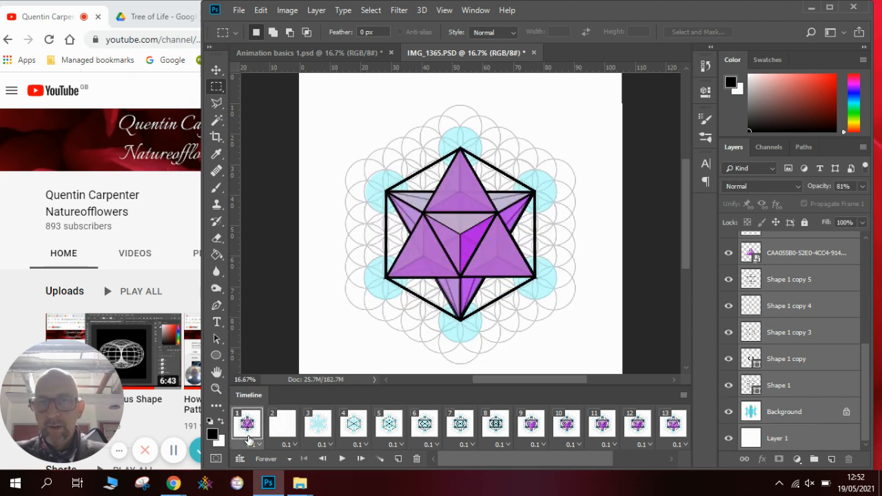
- Play the 17-frame animation from the blank second frame, then stop playback
{"action": "left_click", "coordinate": [282, 423]}
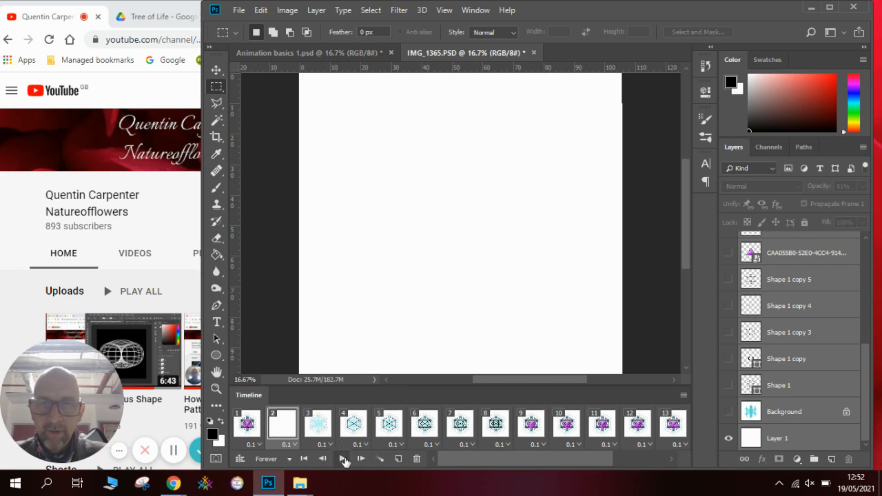
{"action": "left_click", "coordinate": [342, 459]}
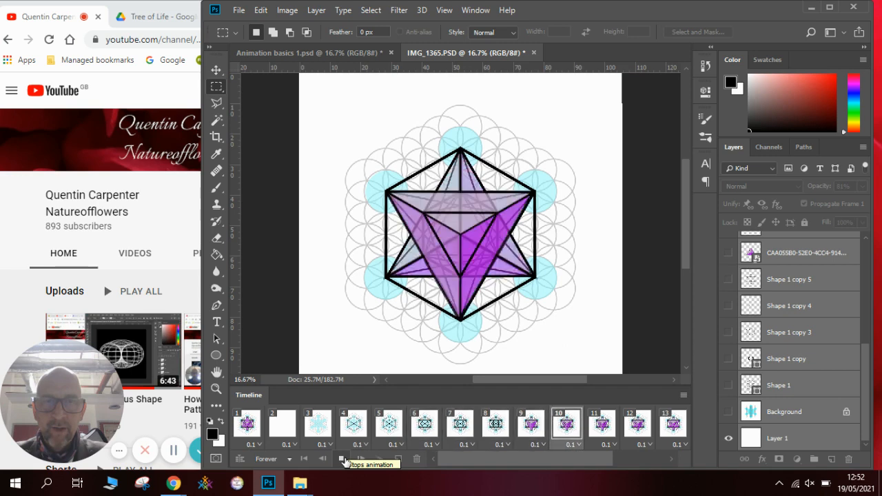
{"action": "left_click", "coordinate": [424, 424]}
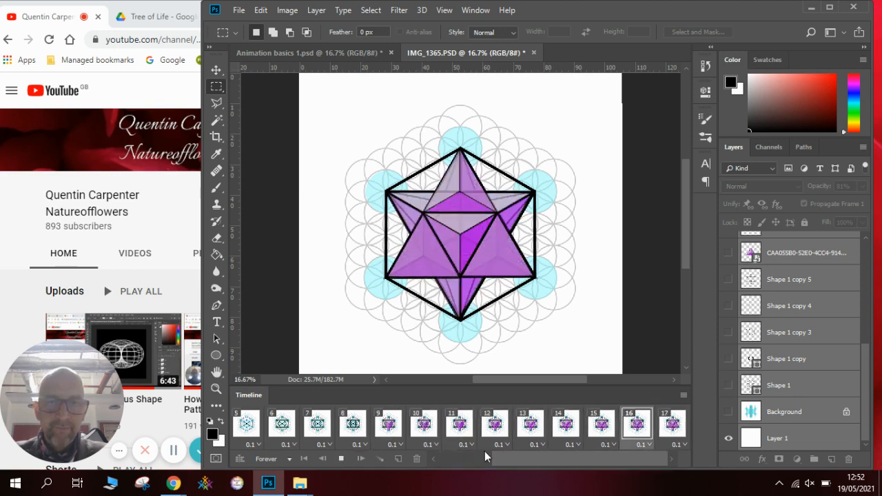
{"action": "left_click", "coordinate": [672, 423]}
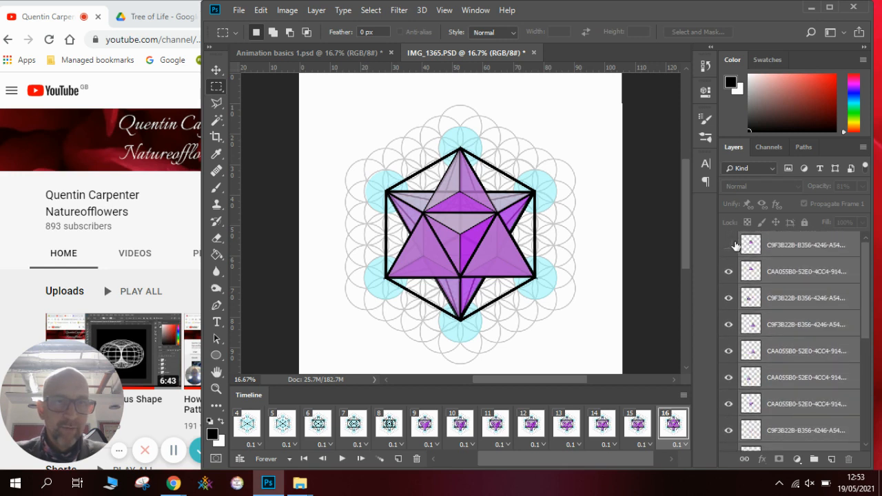
{"action": "mouse_move", "coordinate": [729, 245]}
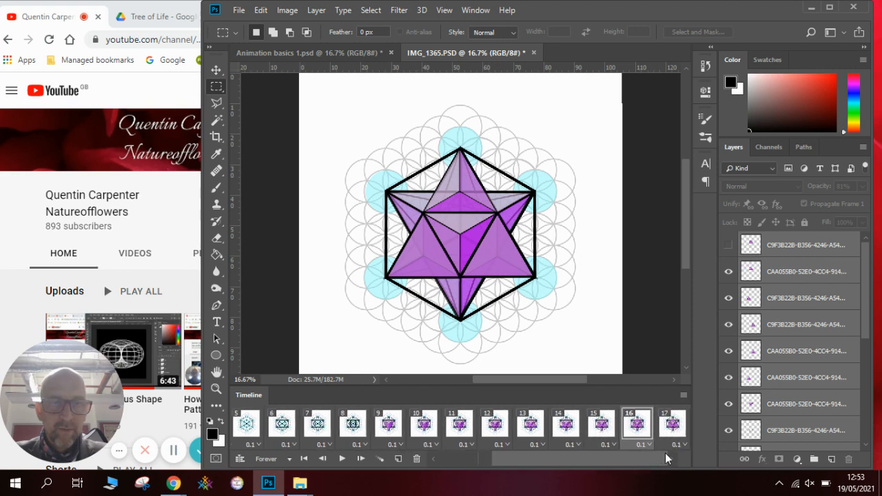
- Check the last frame, then replay the loop from the start and stop it
{"action": "left_click", "coordinate": [672, 424]}
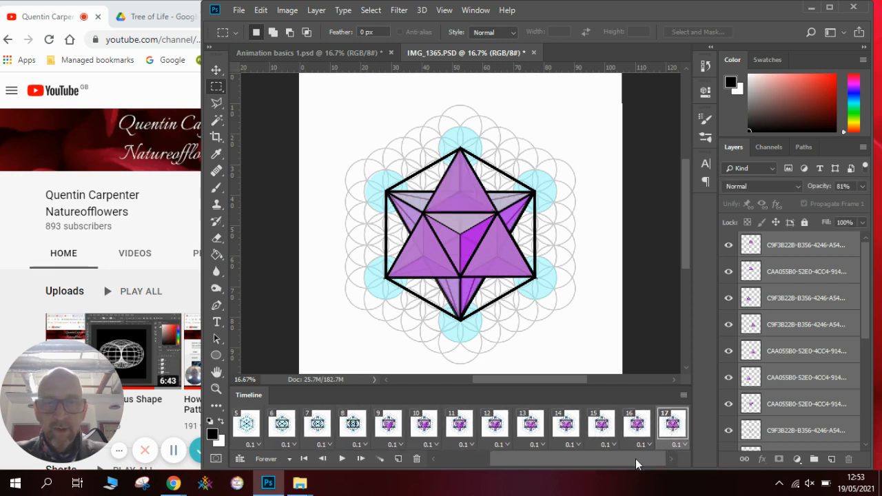
{"action": "scroll", "scroll_direction": "left", "scroll_amount": 3}
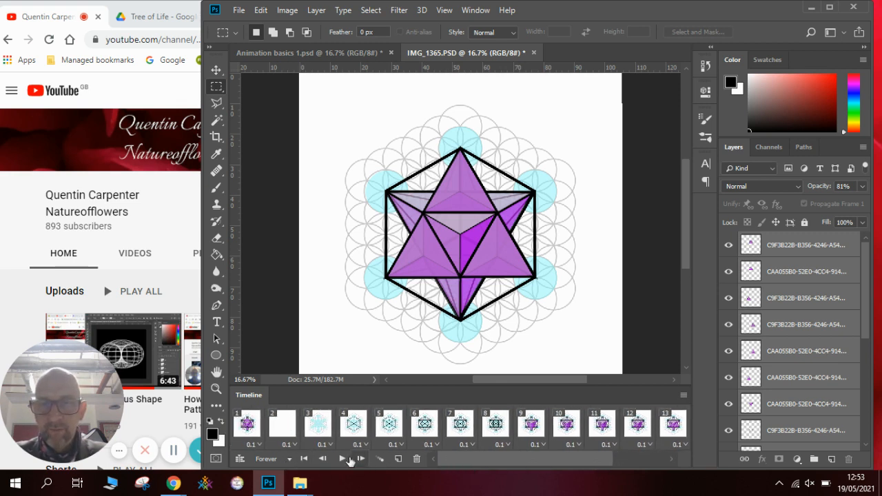
{"action": "left_click", "coordinate": [342, 458]}
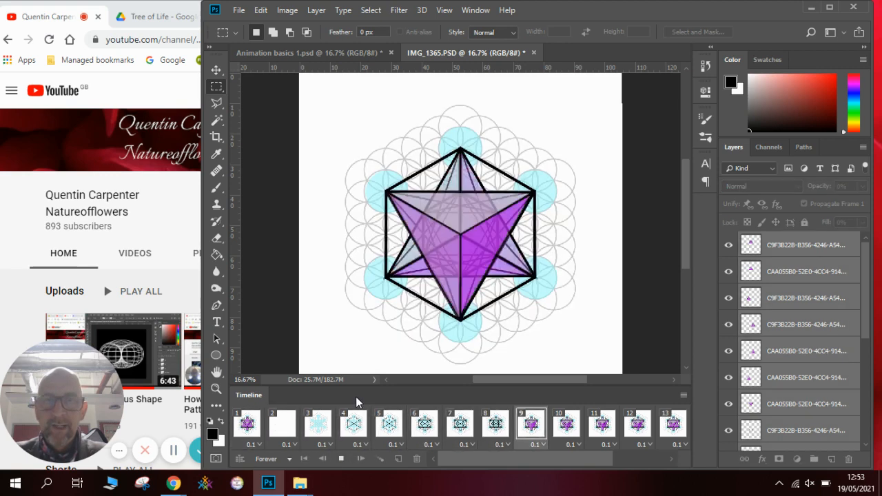
{"action": "left_click", "coordinate": [281, 424]}
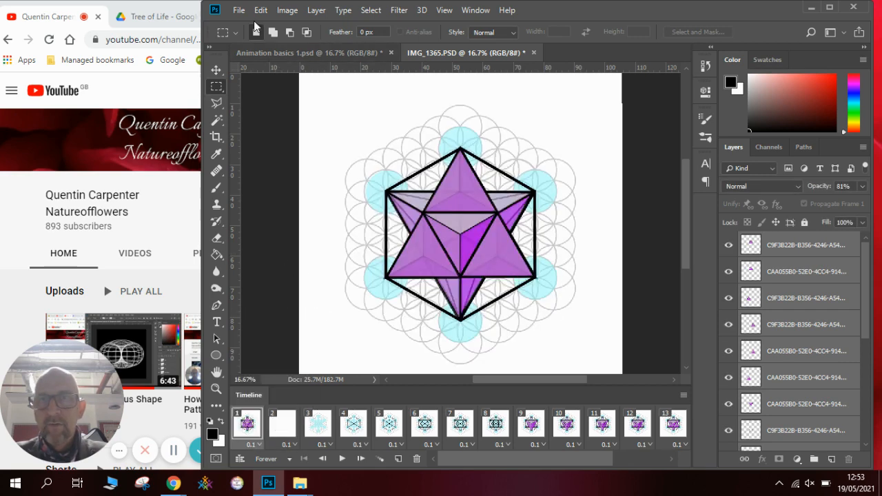
- Save the document as Animation.psd, declining to overwrite IMG_1365
{"action": "left_click", "coordinate": [238, 9]}
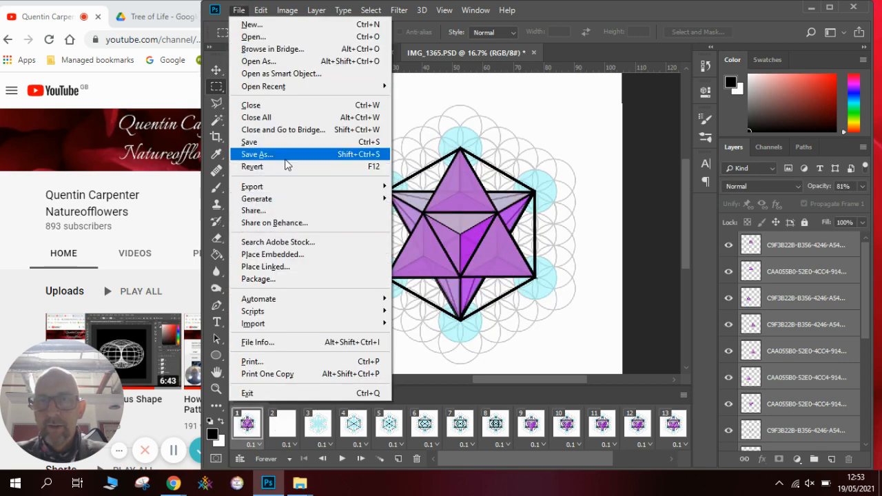
{"action": "left_click", "coordinate": [257, 154]}
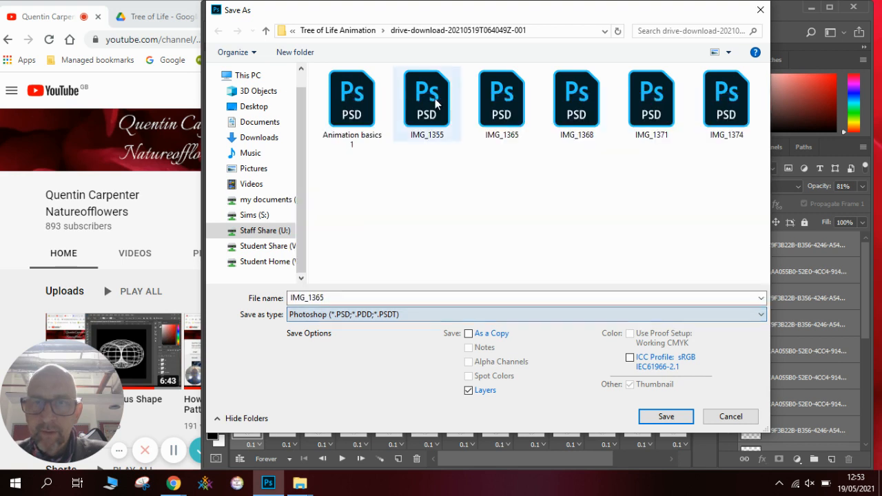
{"action": "left_click", "coordinate": [665, 416]}
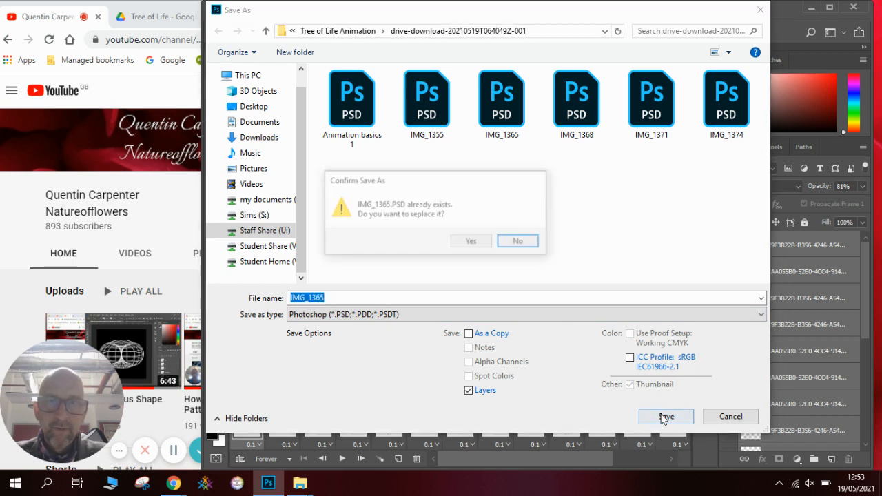
{"action": "left_click", "coordinate": [517, 240]}
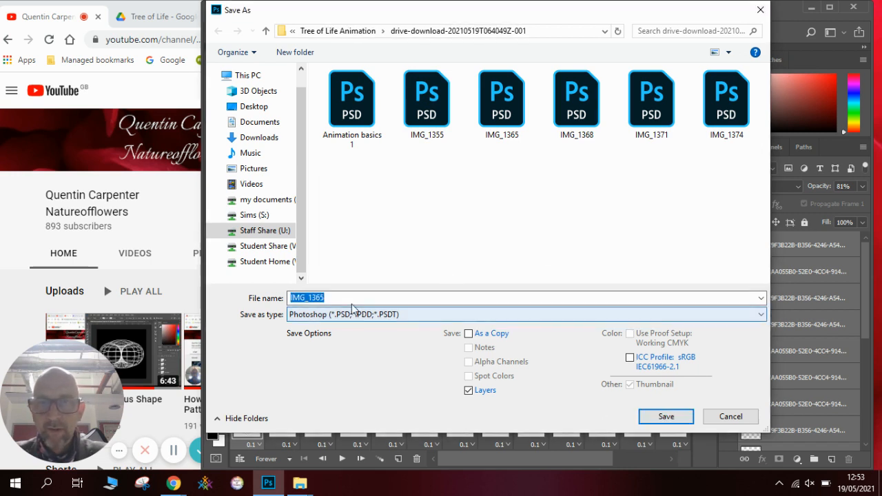
{"action": "type", "text": "A"}
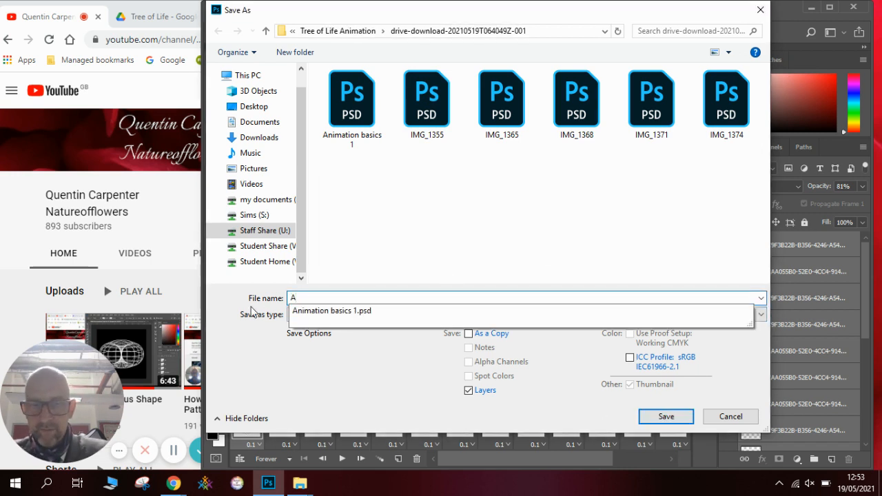
{"action": "type", "text": "nimation"}
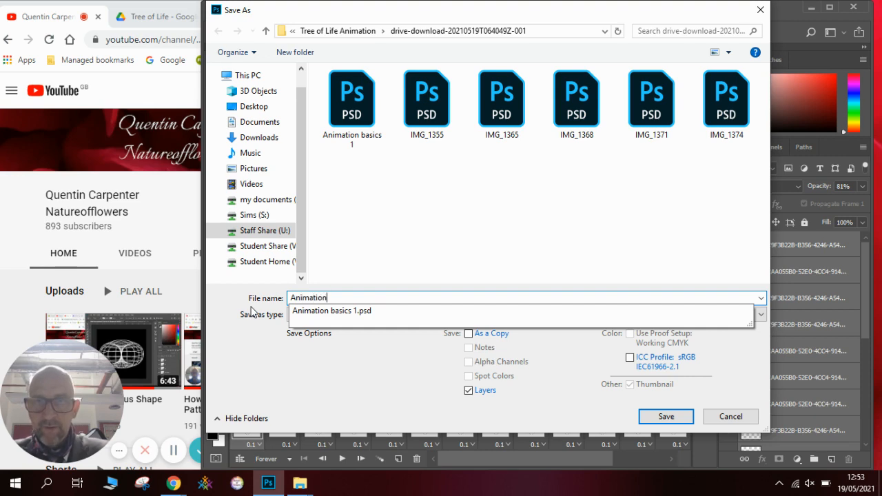
{"action": "left_click", "coordinate": [665, 416]}
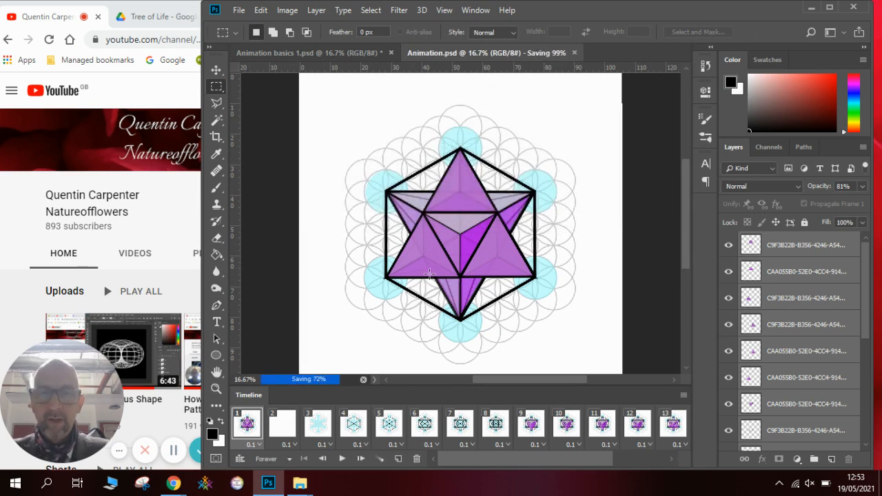
- Replay the saved Animation.psd loop, then bring the Chrome window to the front
{"action": "left_click", "coordinate": [343, 459]}
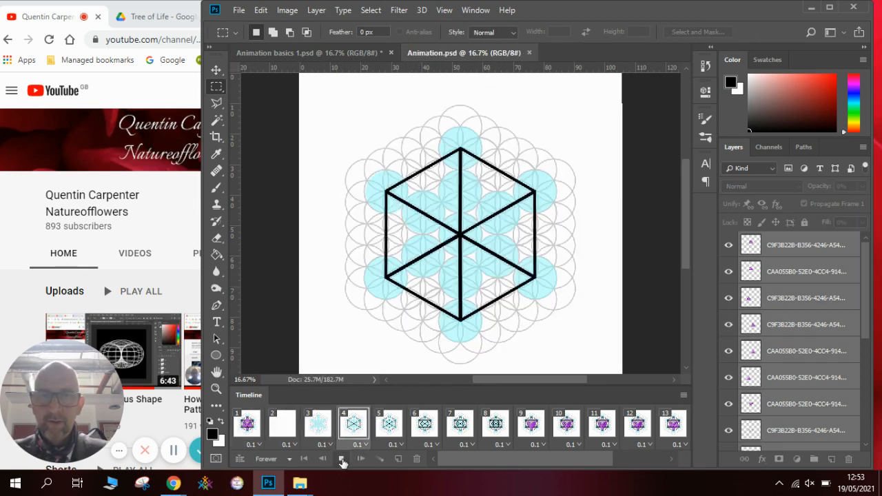
{"action": "left_click", "coordinate": [343, 459]}
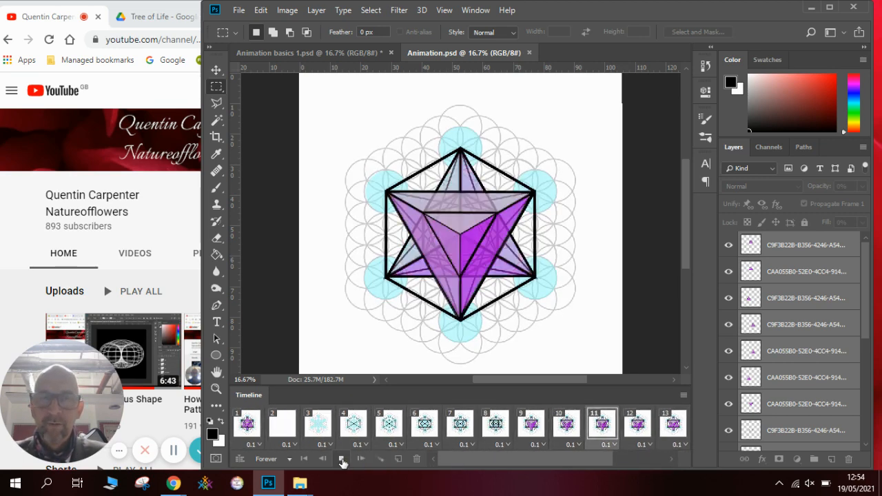
{"action": "left_click", "coordinate": [342, 458]}
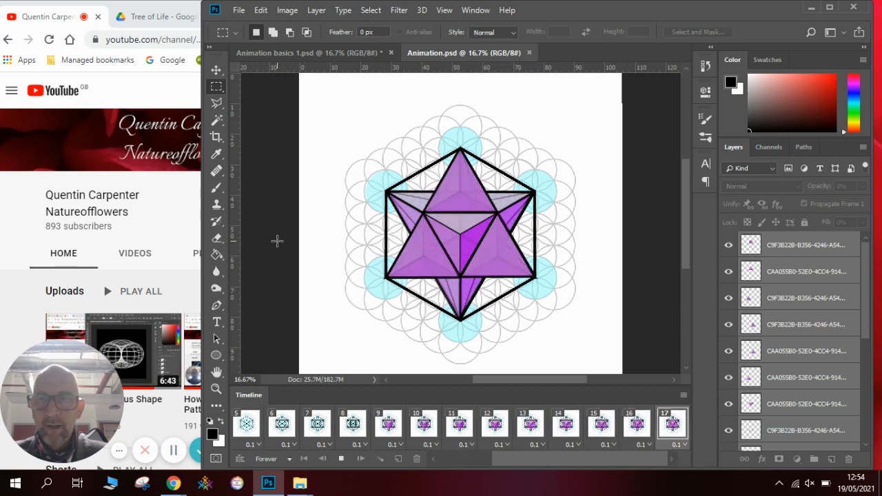
{"action": "left_click", "coordinate": [530, 423]}
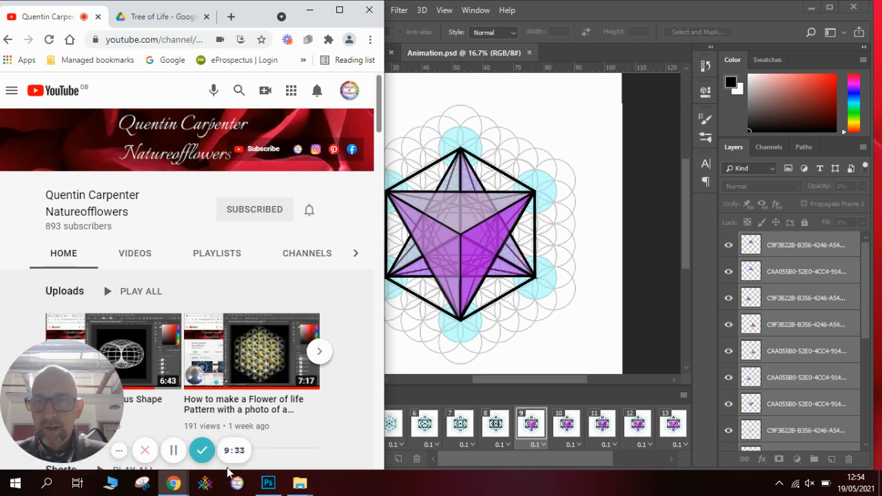
{"action": "mouse_move", "coordinate": [202, 450]}
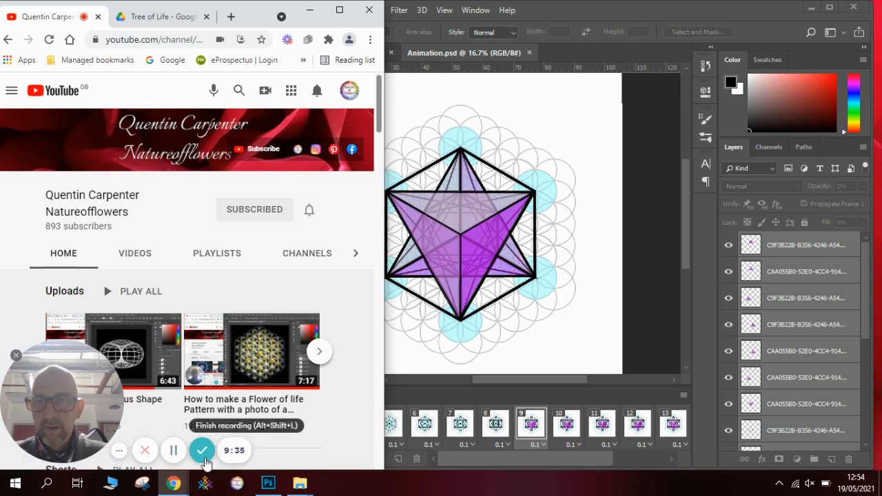